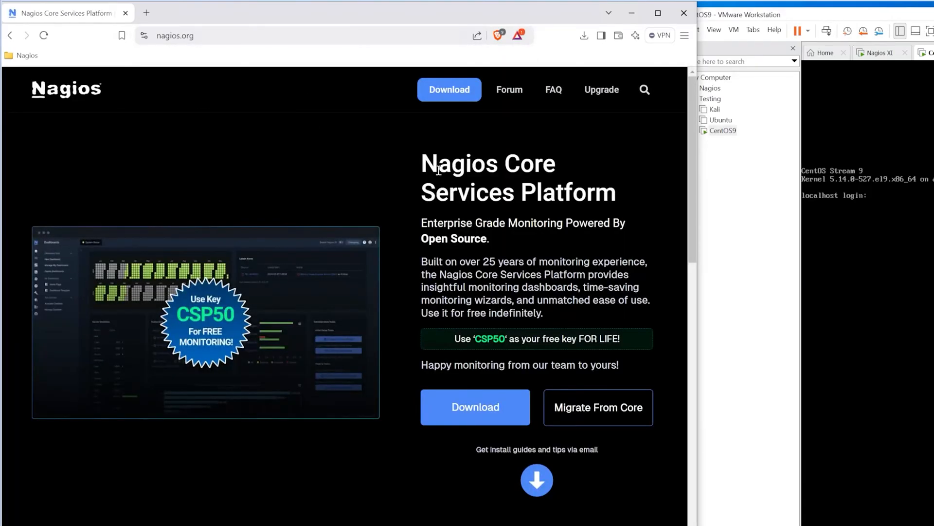
pyautogui.moveTo(579, 203)
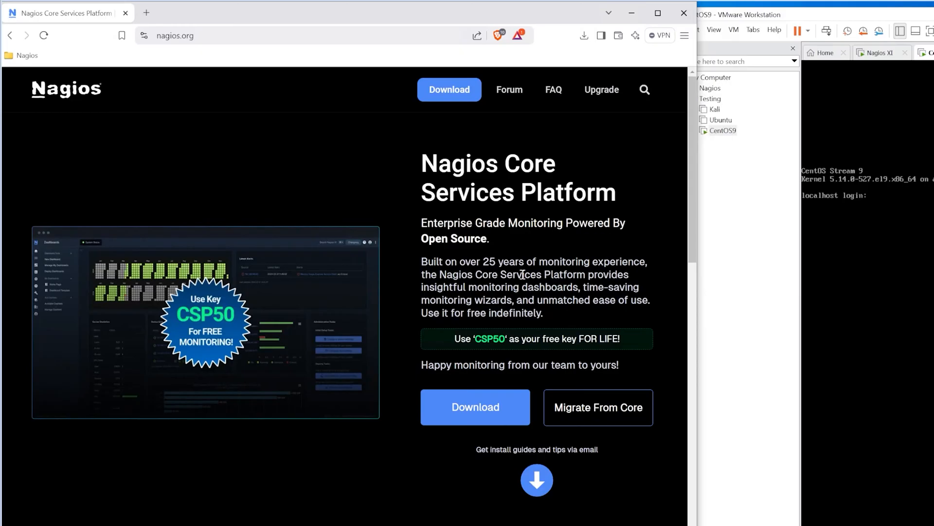
# Log in to the CentOS9 virtual machine console as root.
pyautogui.scroll(-3)
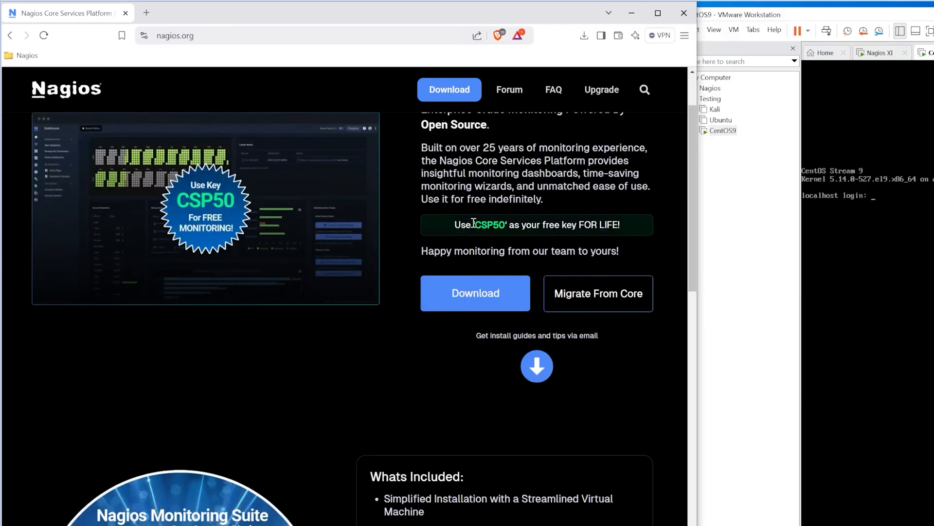
pyautogui.moveTo(565, 272)
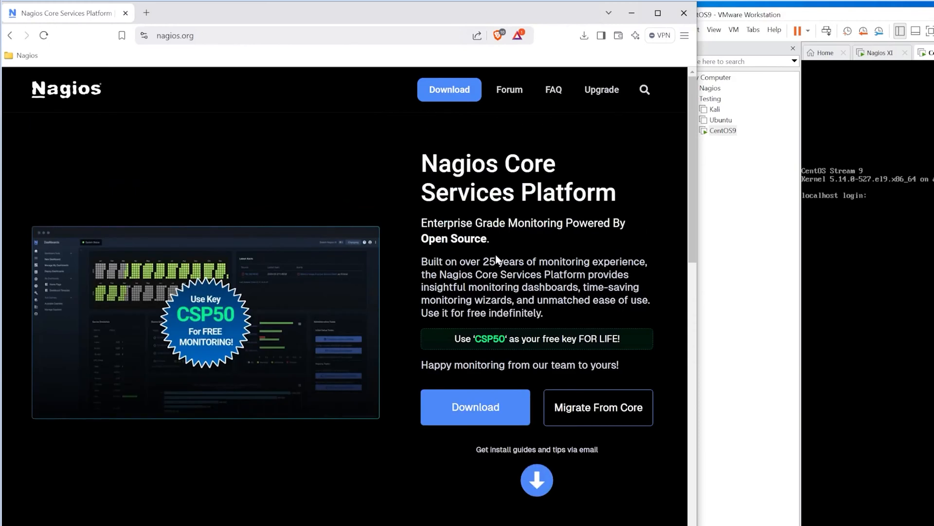
pyautogui.moveTo(489, 287)
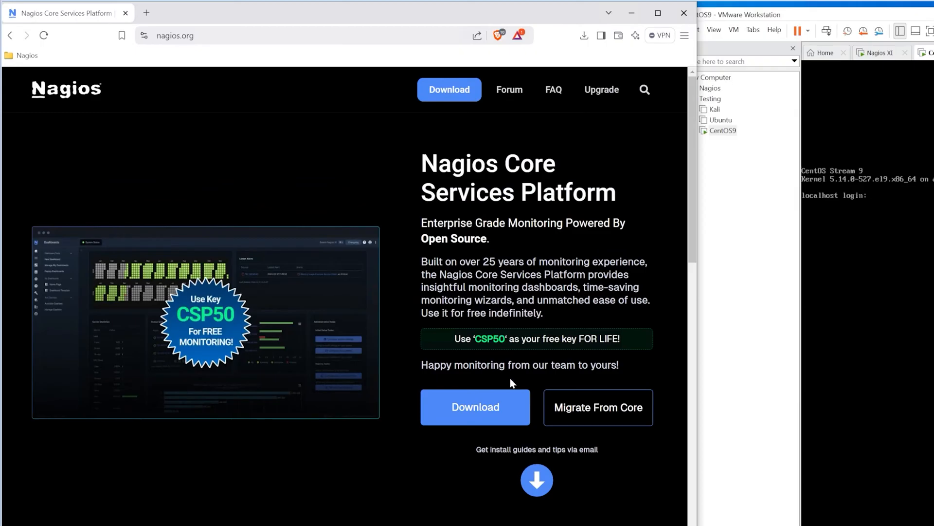
pyautogui.moveTo(475, 415)
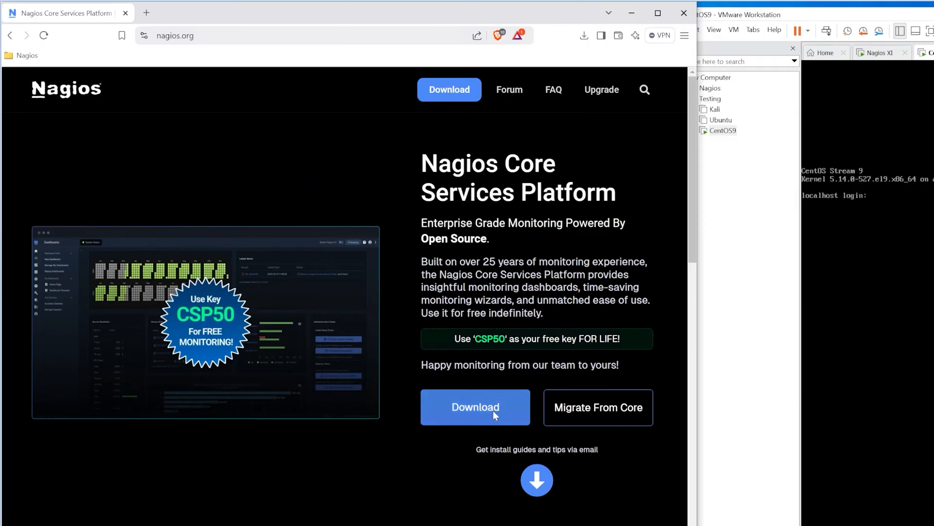
pyautogui.click(475, 407)
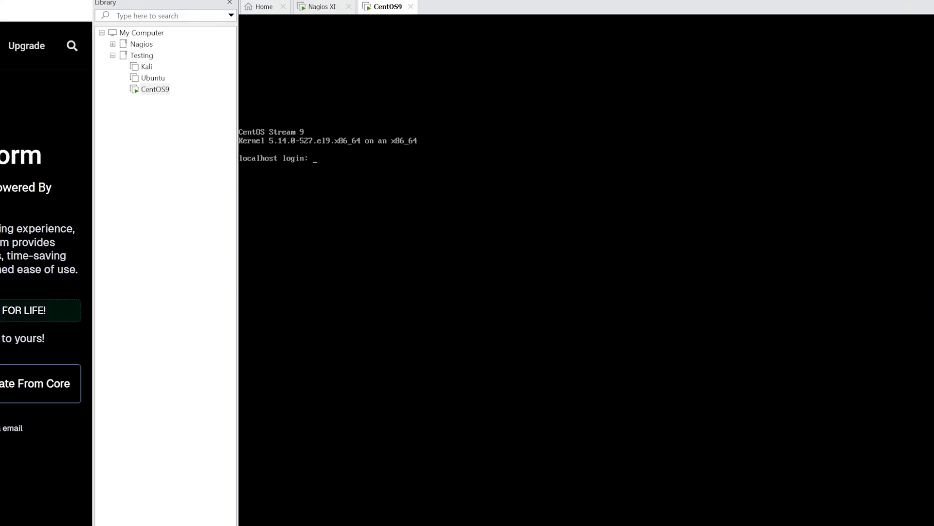
pyautogui.write('root')
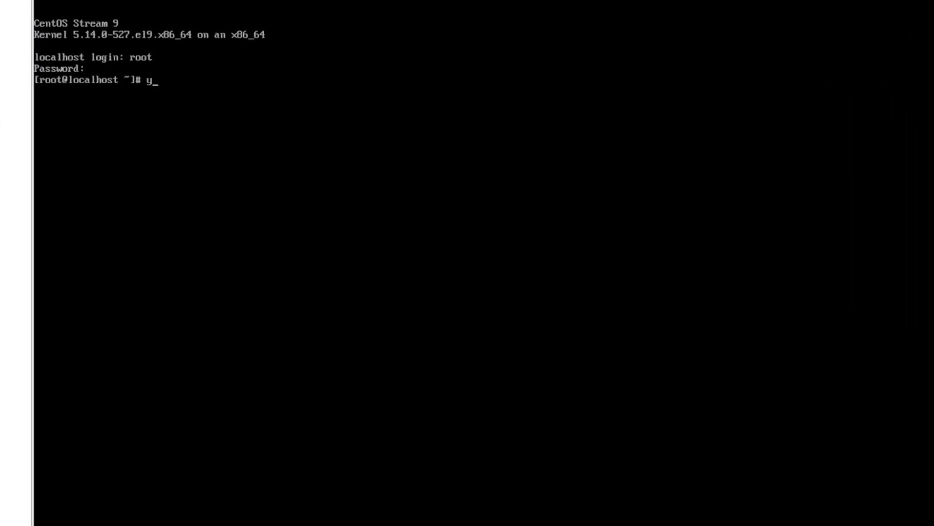
# Install wget with yum, answering y to both prompts, and begin a wget command.
pyautogui.write('um')
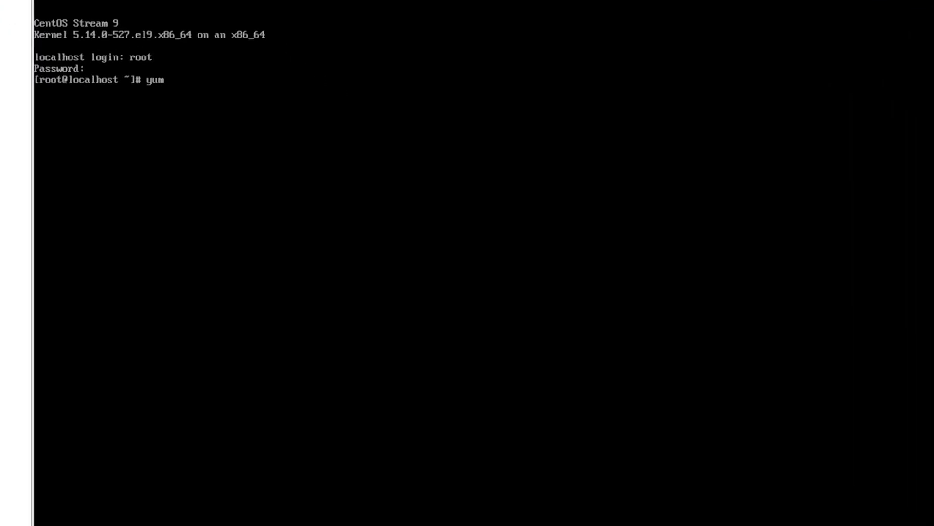
pyautogui.write('install')
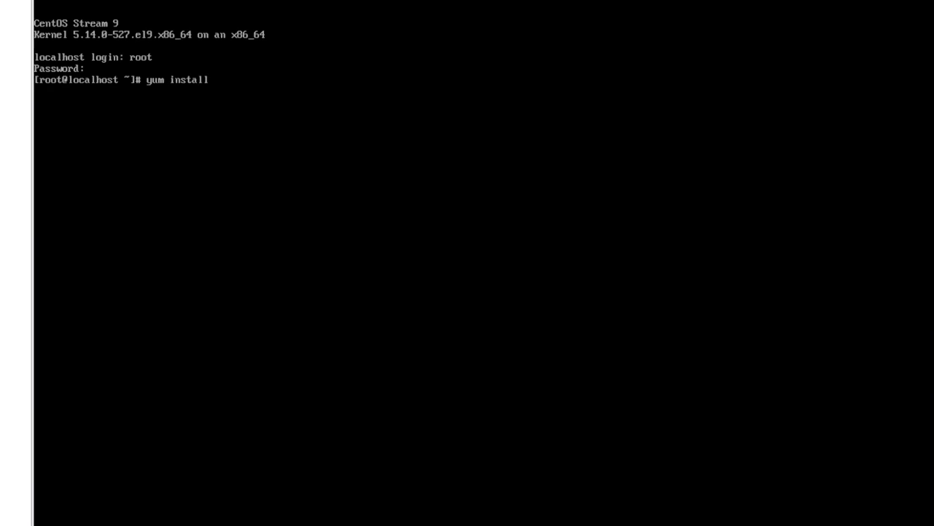
pyautogui.write('wget')
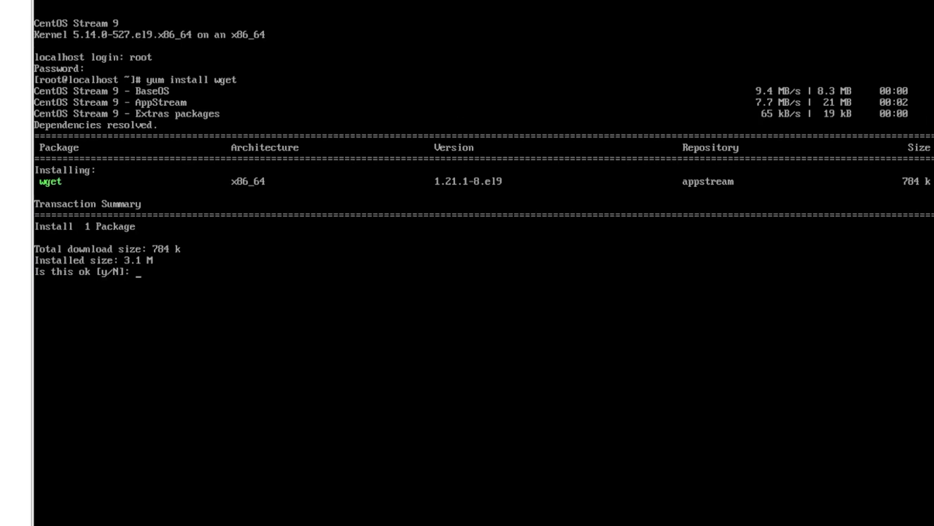
pyautogui.write('y')
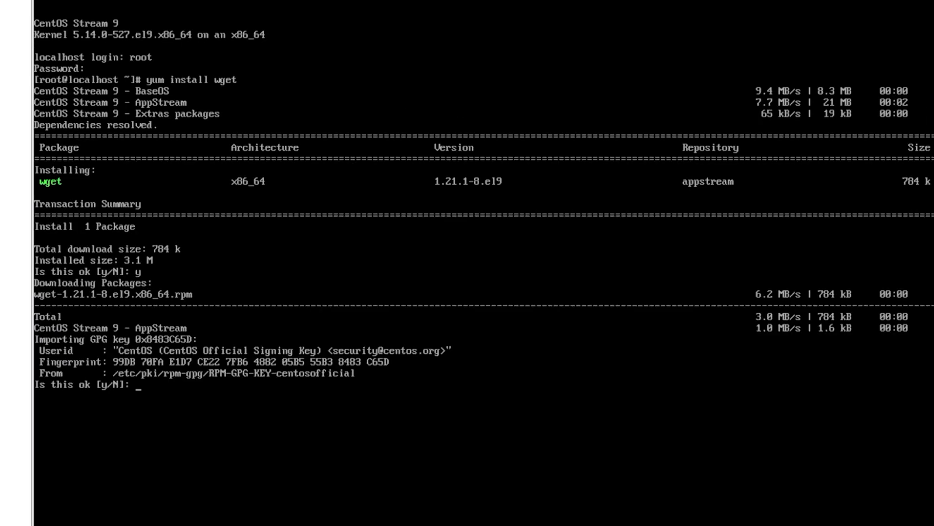
pyautogui.write('y')
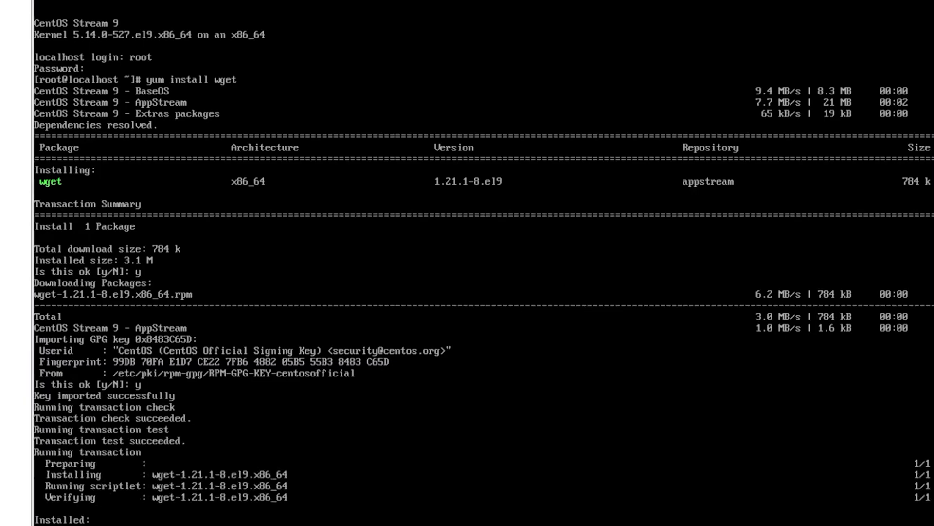
pyautogui.write('wget https://')
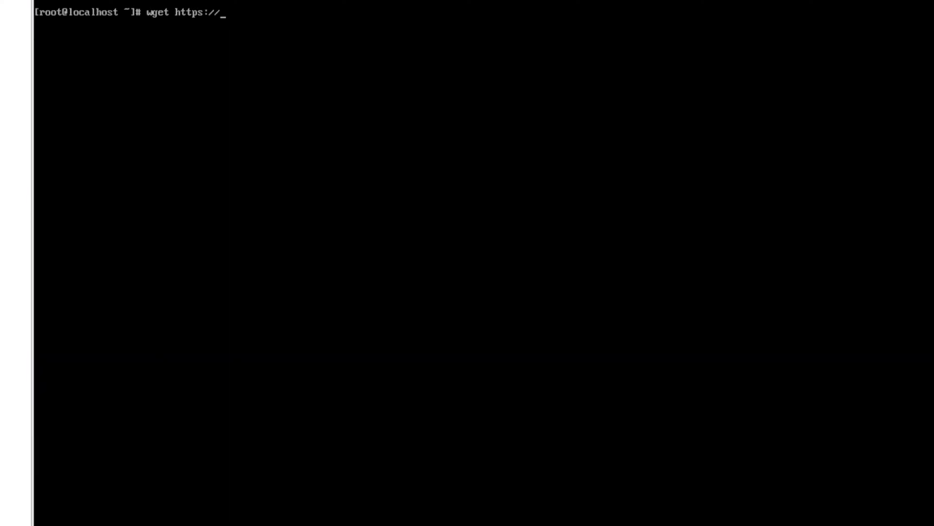
pyautogui.write('assets.')
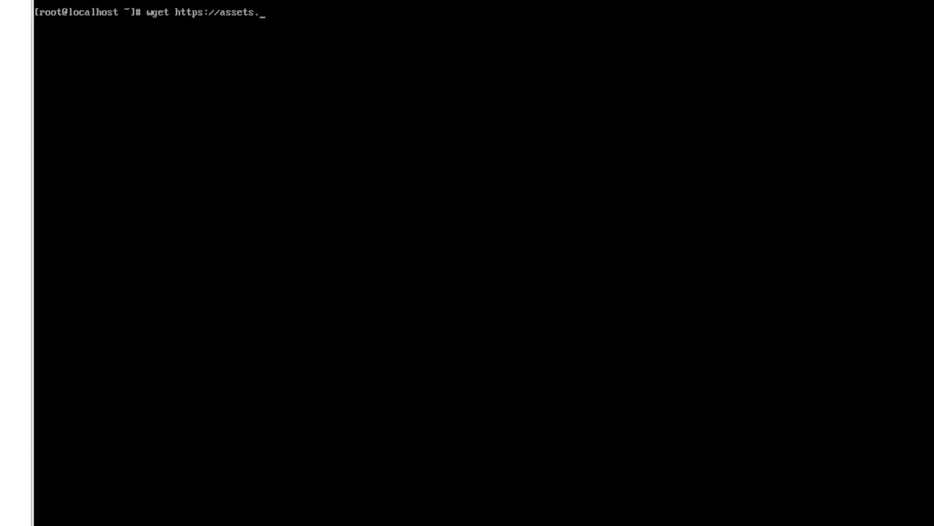
pyautogui.write('nagios.co')
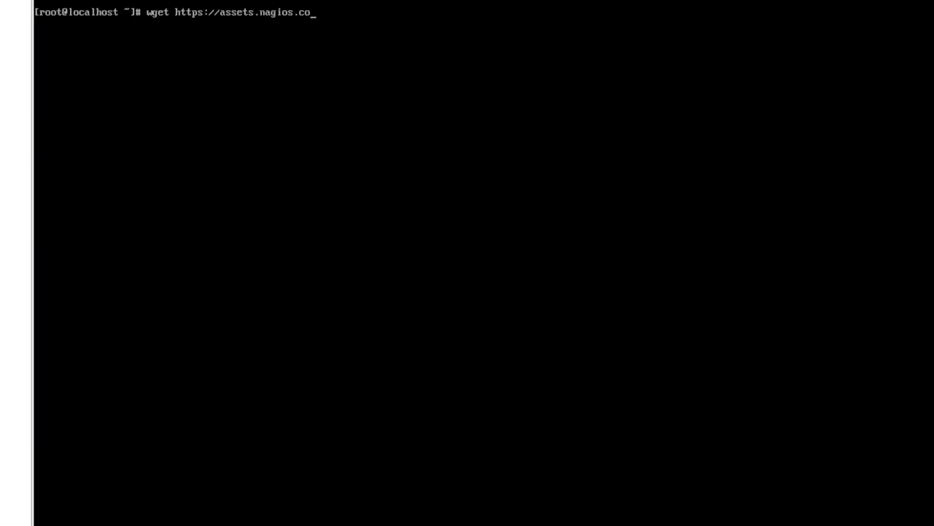
pyautogui.write('m/downloads/csp/CSP-latest')
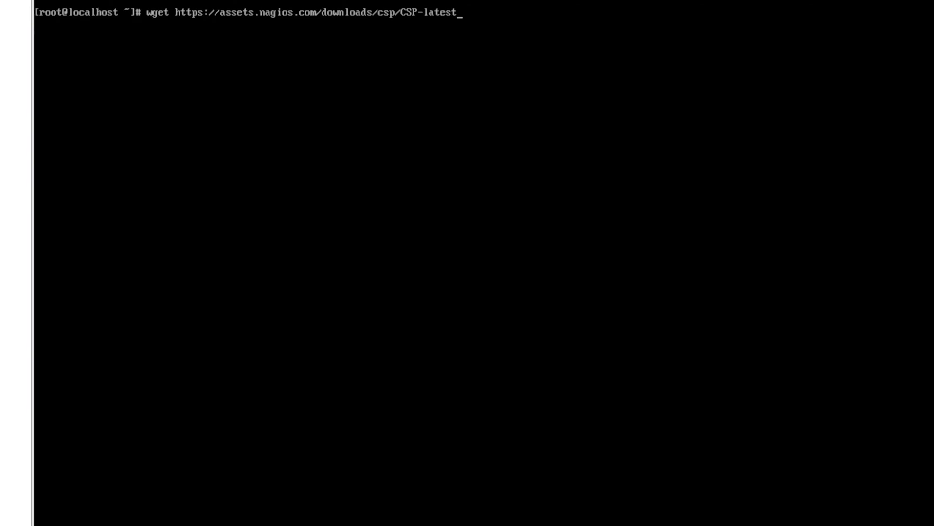
pyautogui.write('.')
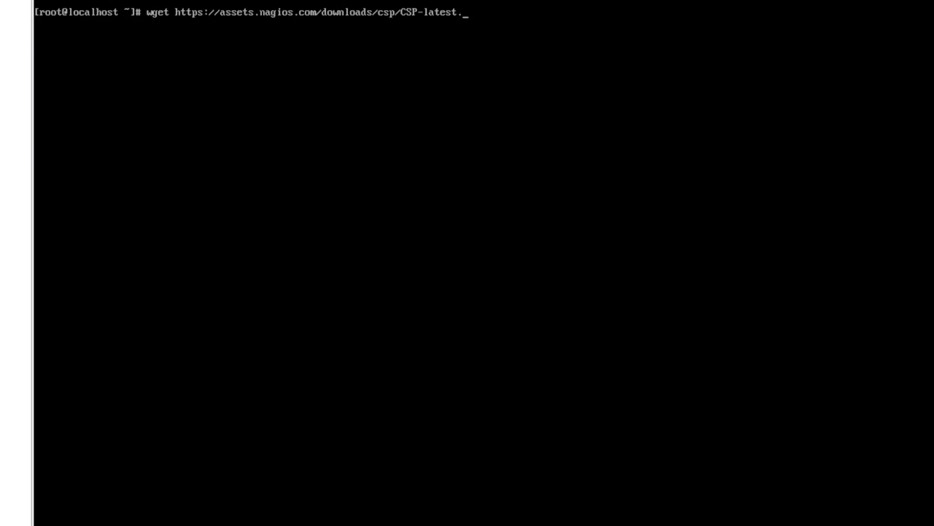
pyautogui.write('iso')
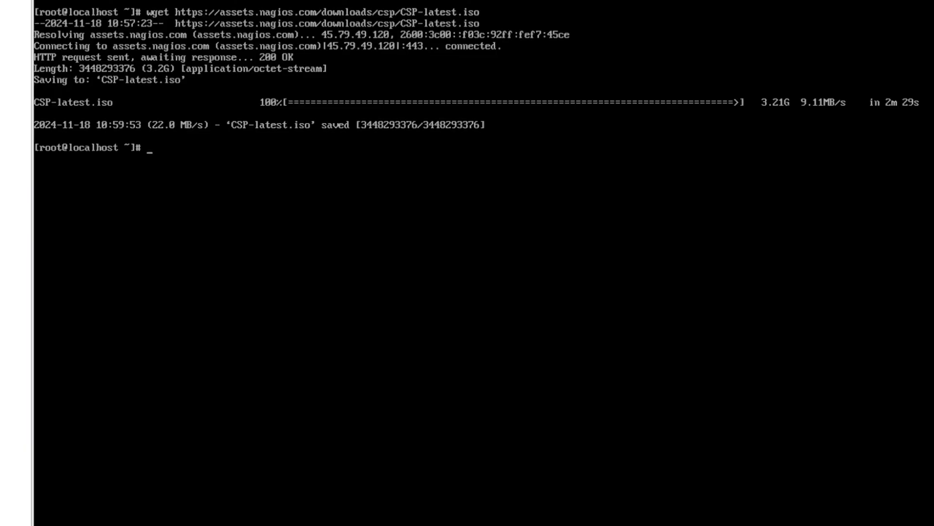
# Create /mnt/iso with sudo mkdir, then clear the console.
pyautogui.write('sudo')
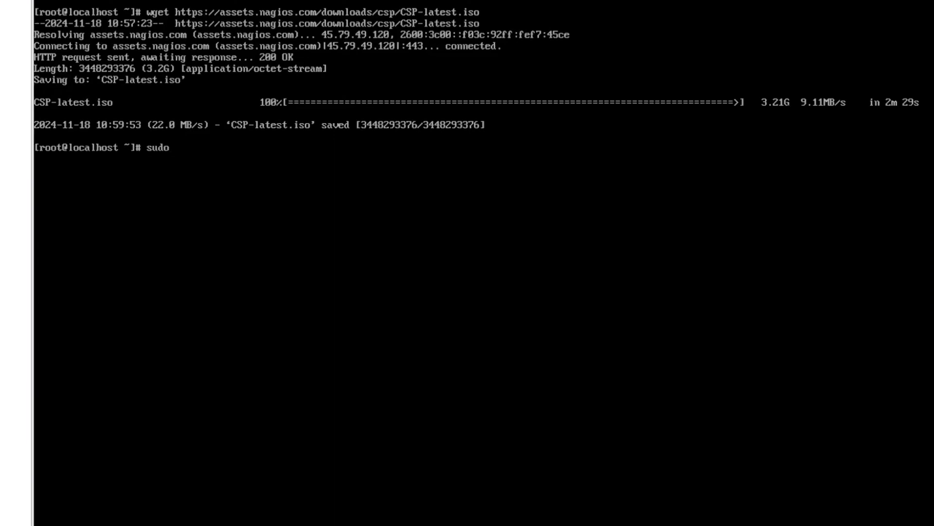
pyautogui.write('mkdir')
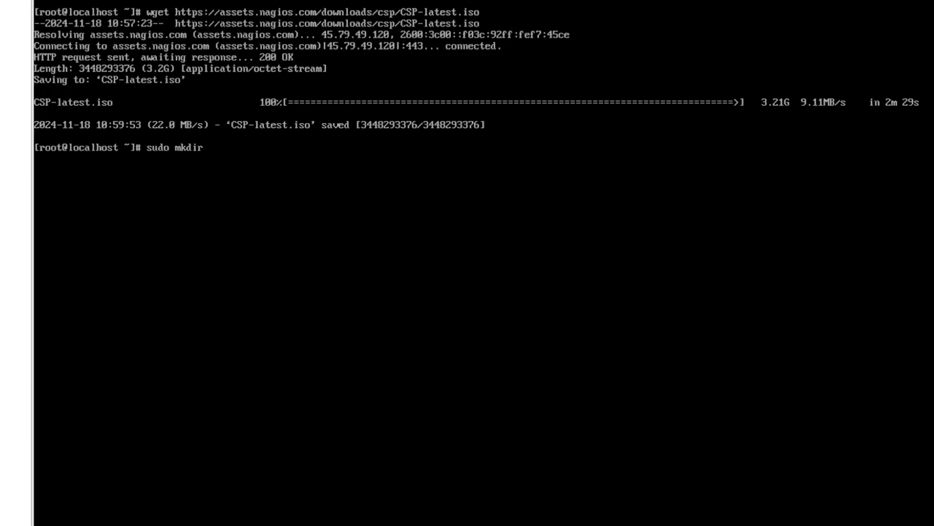
pyautogui.write('/m')
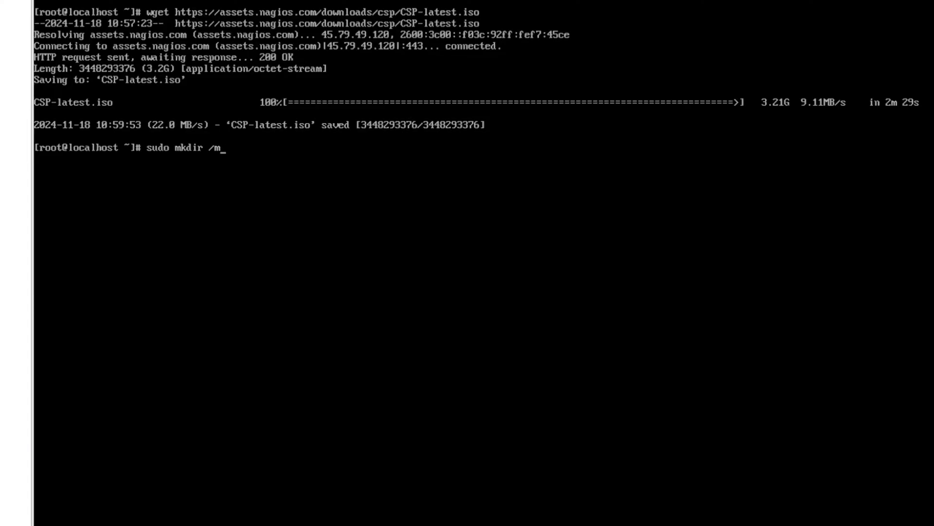
pyautogui.write('nt/iso')
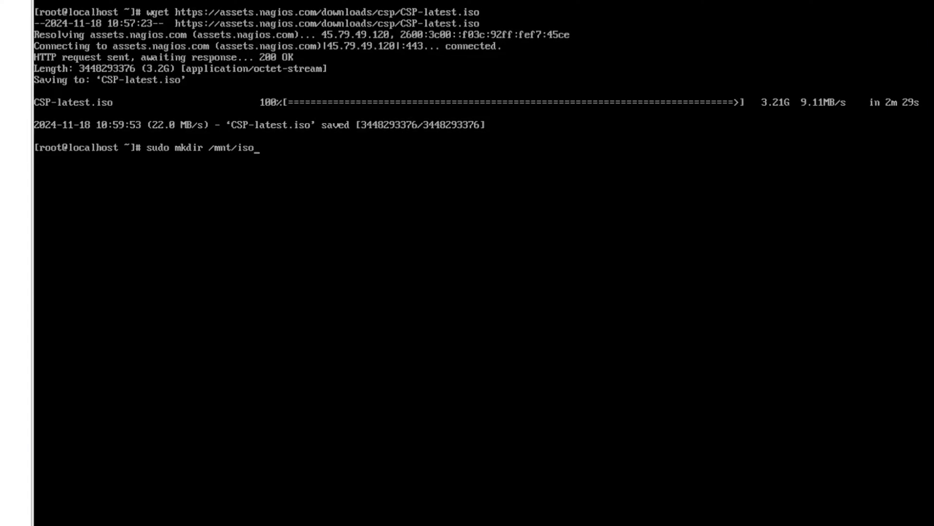
pyautogui.write('cle')
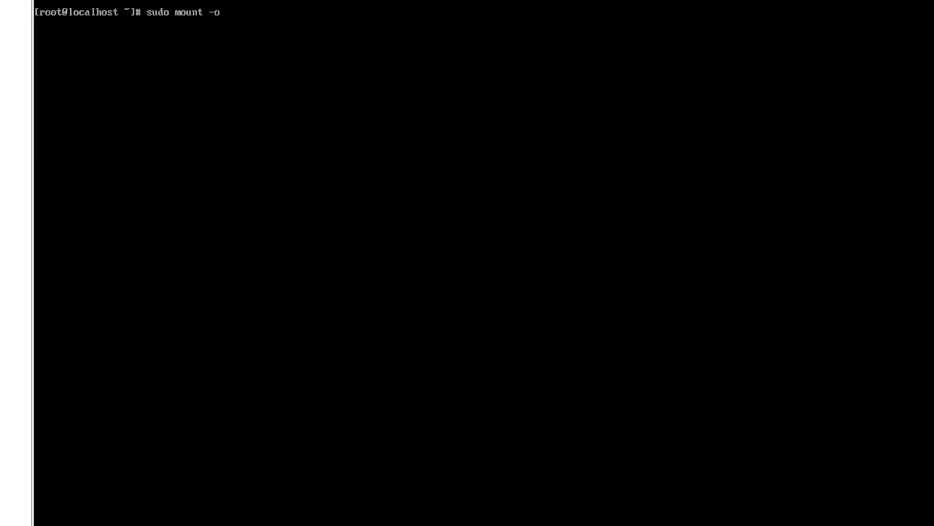
# Loop-mount /root/CSP-latest.iso at /mnt/iso.
pyautogui.write('loop /')
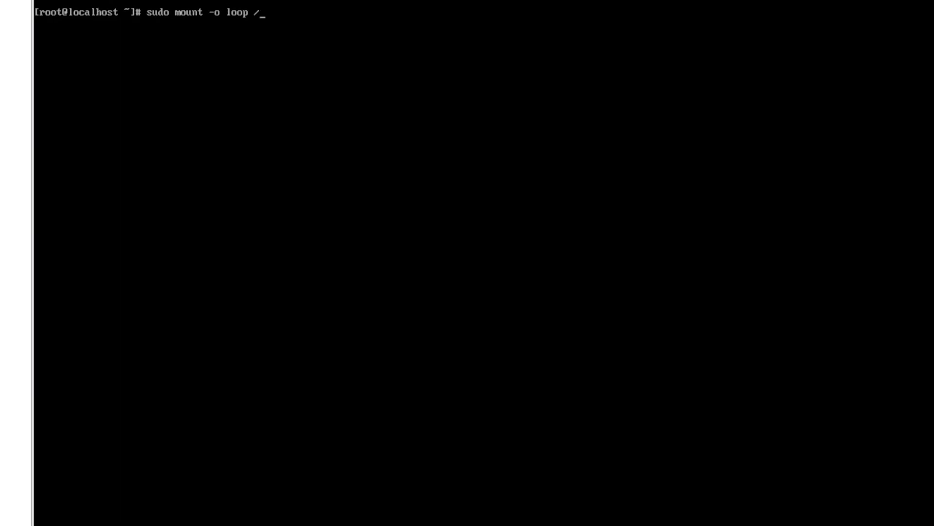
pyautogui.write('r')
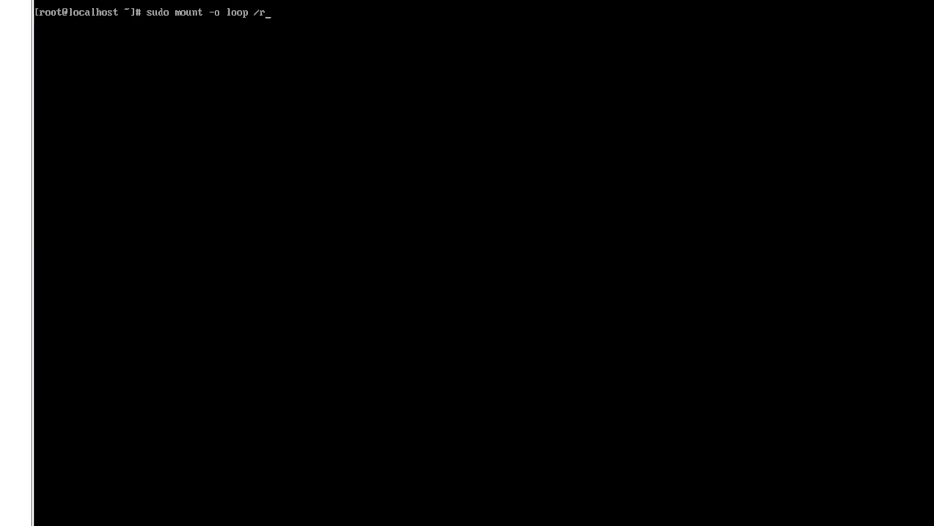
pyautogui.write('oot/C')
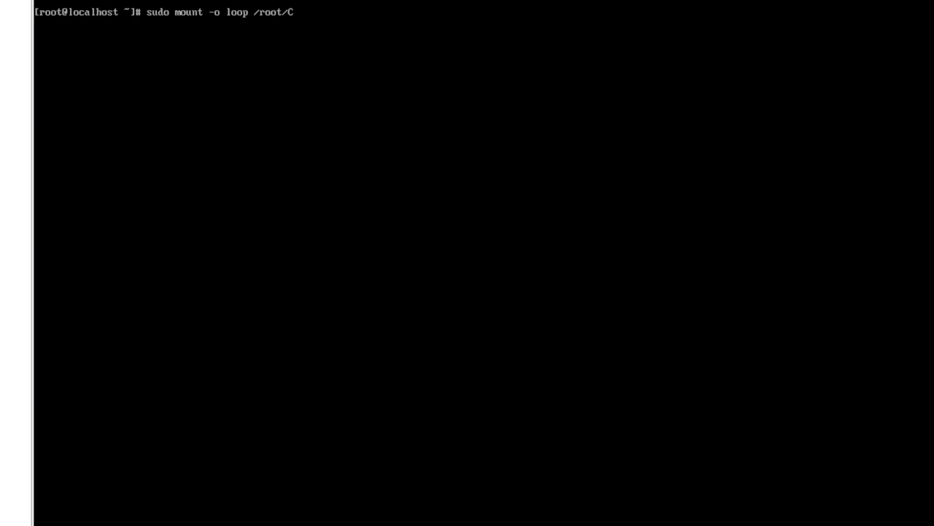
pyautogui.write('SP-latest')
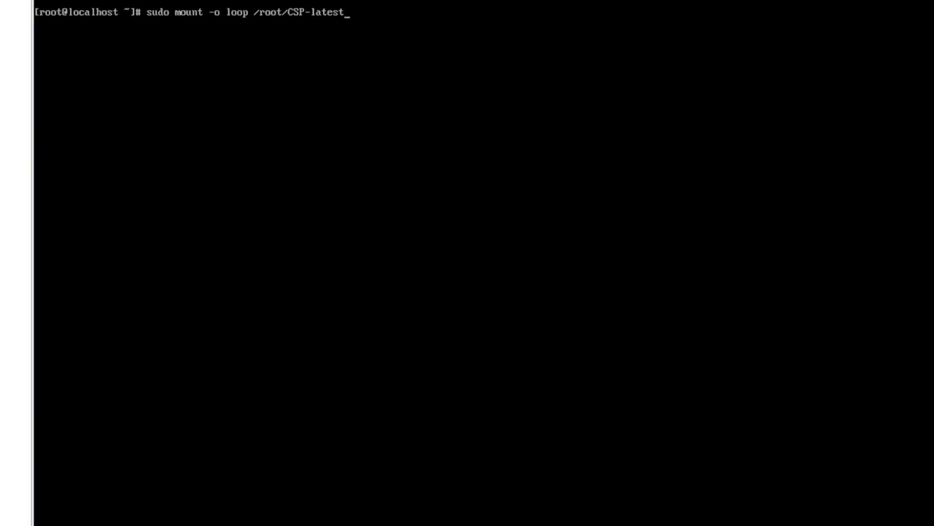
pyautogui.write('.iso')
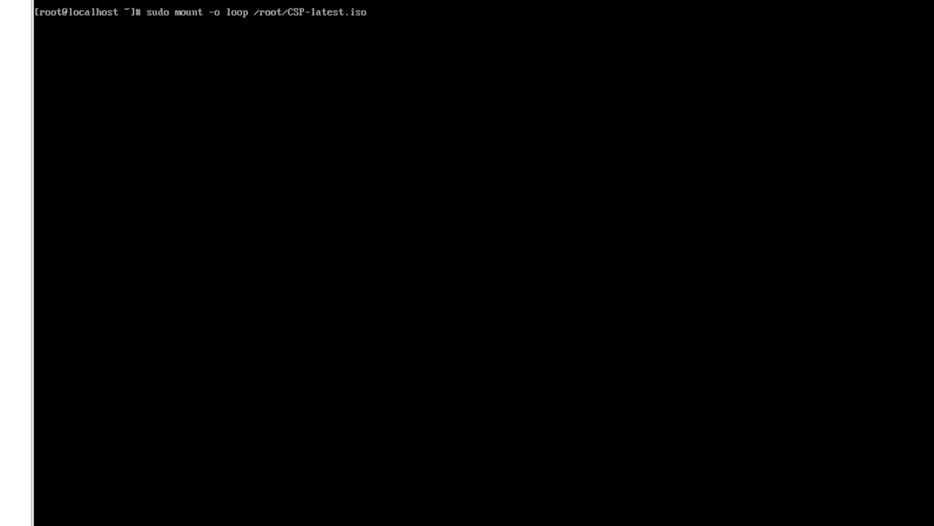
pyautogui.write('/m')
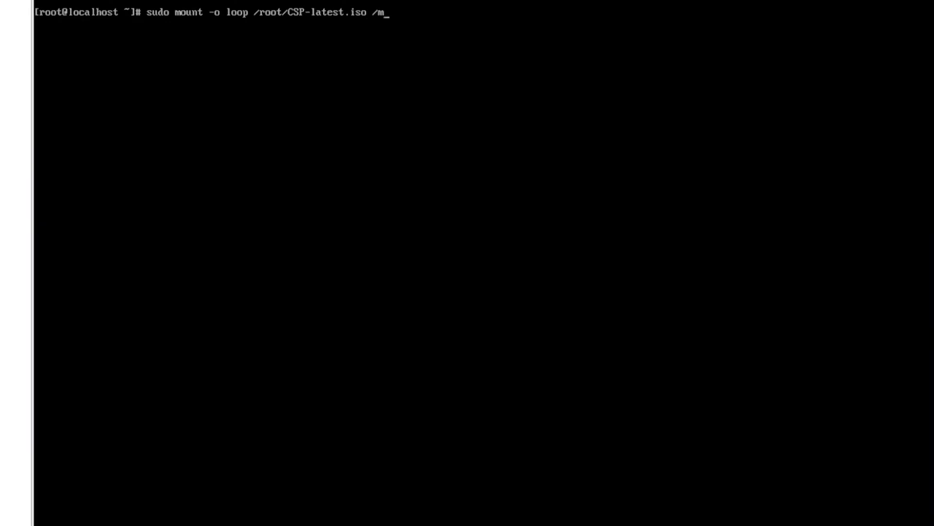
pyautogui.write('nt/iso')
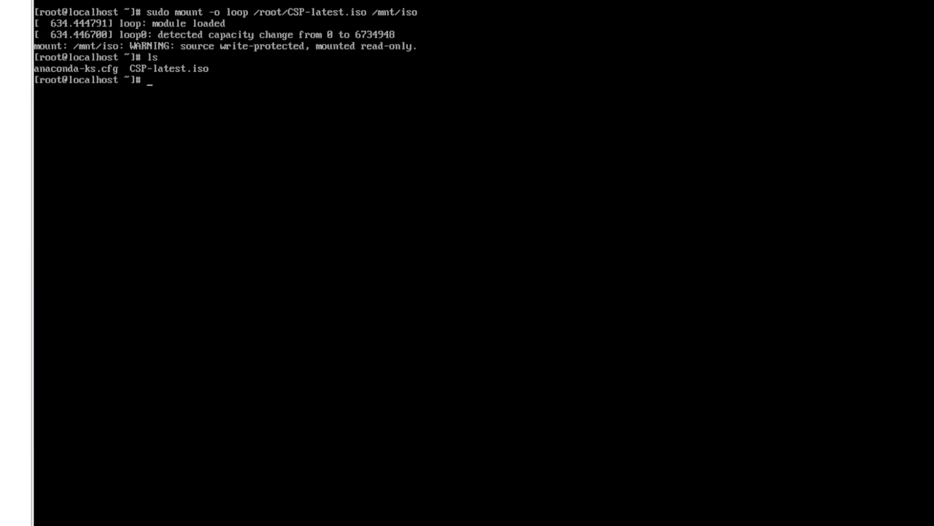
pyautogui.write('cd /m')
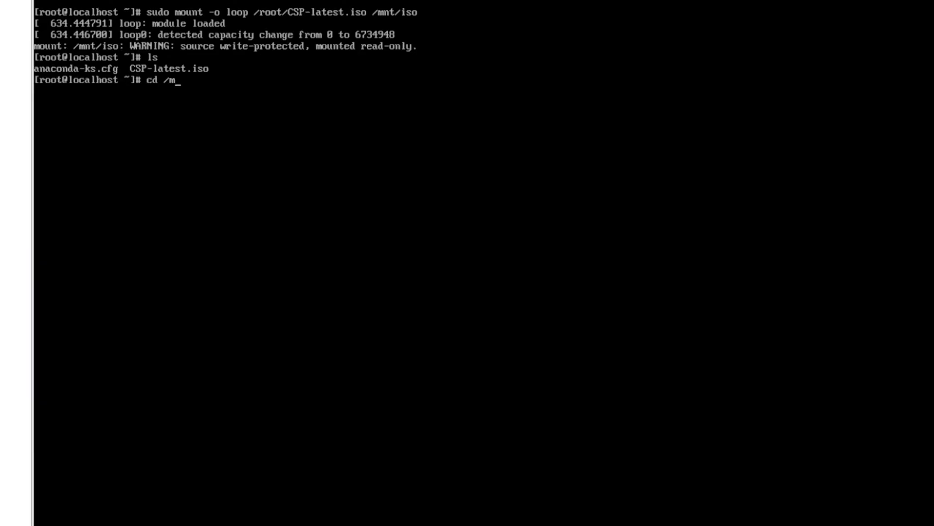
# Enter /mnt/iso, list its contents, and copy xi-2024R1.3.tar.gz to /tmp.
pyautogui.press('Return')
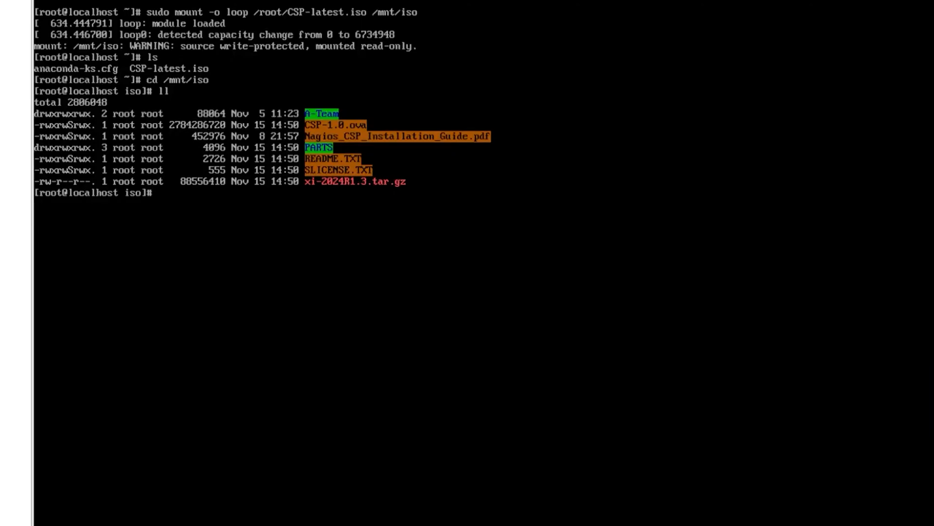
pyautogui.write('cp xi-2024R1.3')
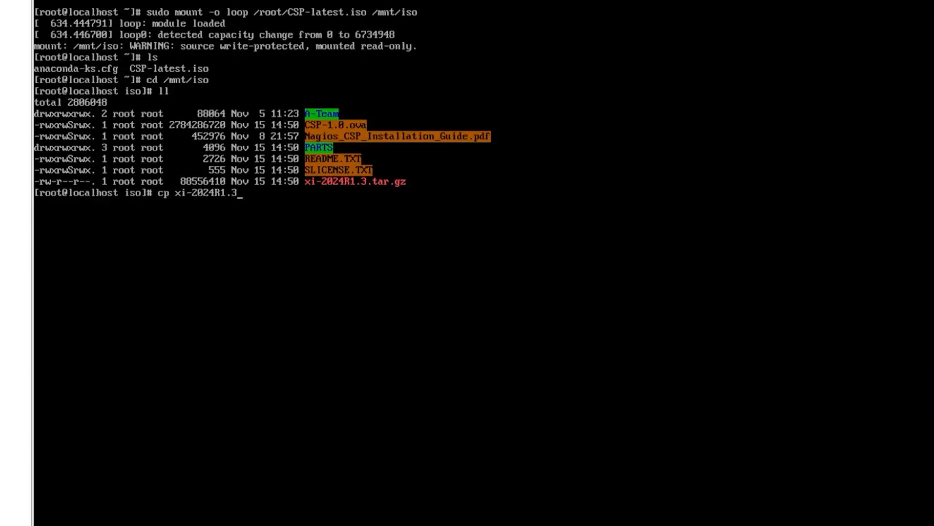
pyautogui.write('.tar.gz /mt')
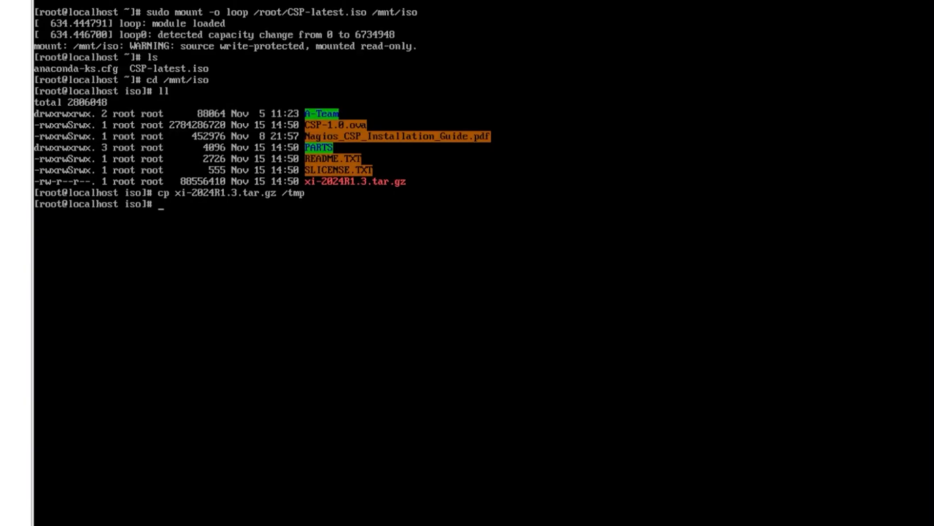
# Go to /tmp, list it, and extract xi-2024R1.3.tar.gz with tar xzf.
pyautogui.write('cd /tmp')
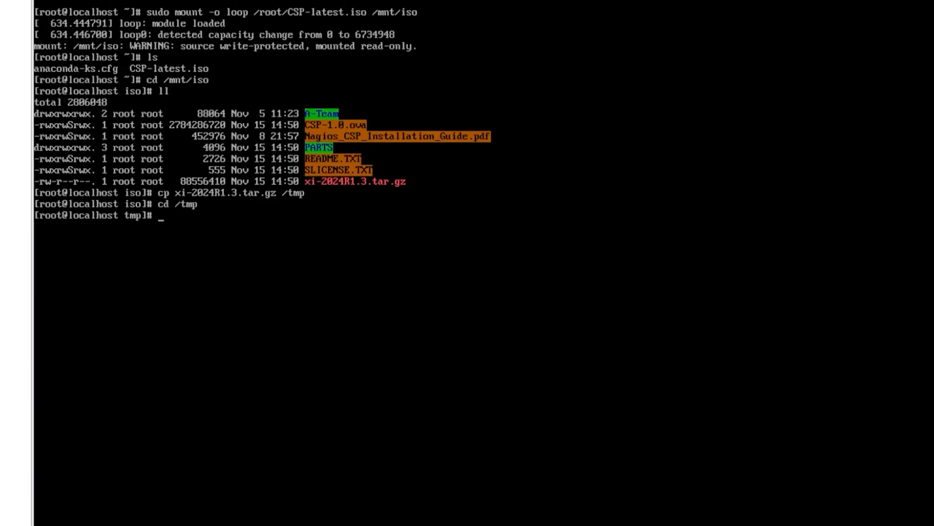
pyautogui.write('ll')
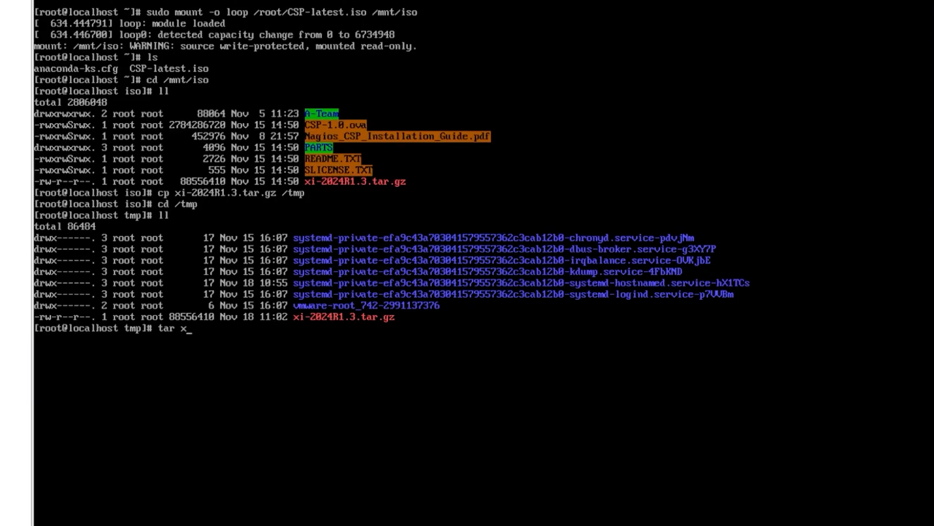
pyautogui.write('zf xi-2024R1.3.tar.gz')
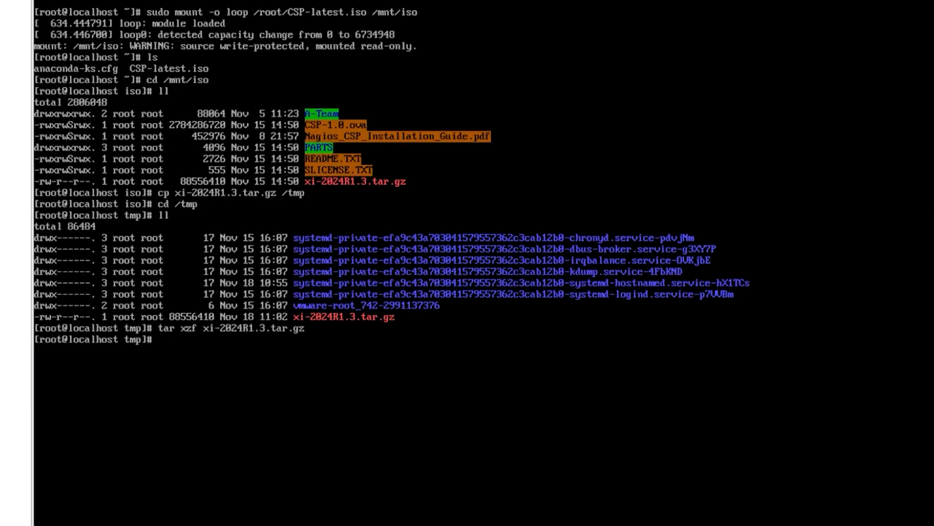
# Run ./fullinstall from /tmp/nagiosxi and confirm with y.
pyautogui.write('cd /tmp')
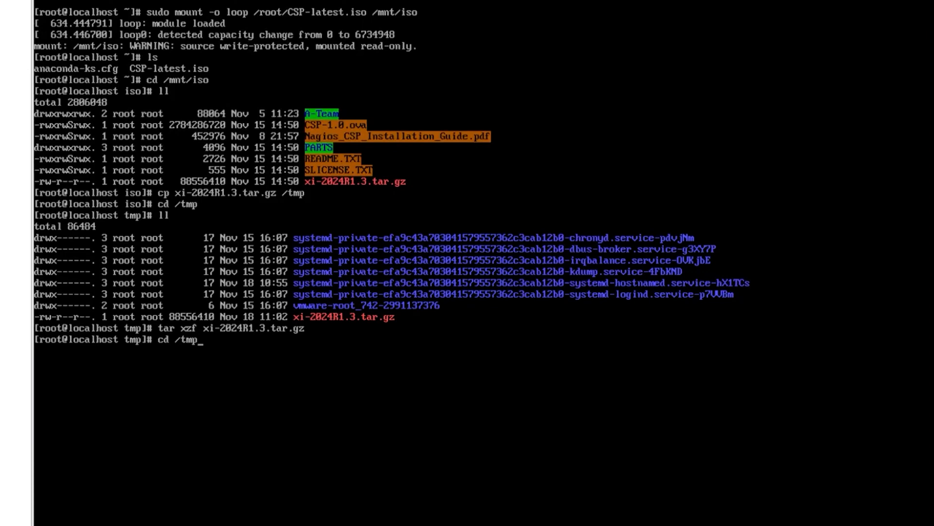
pyautogui.write('/nagiosxi')
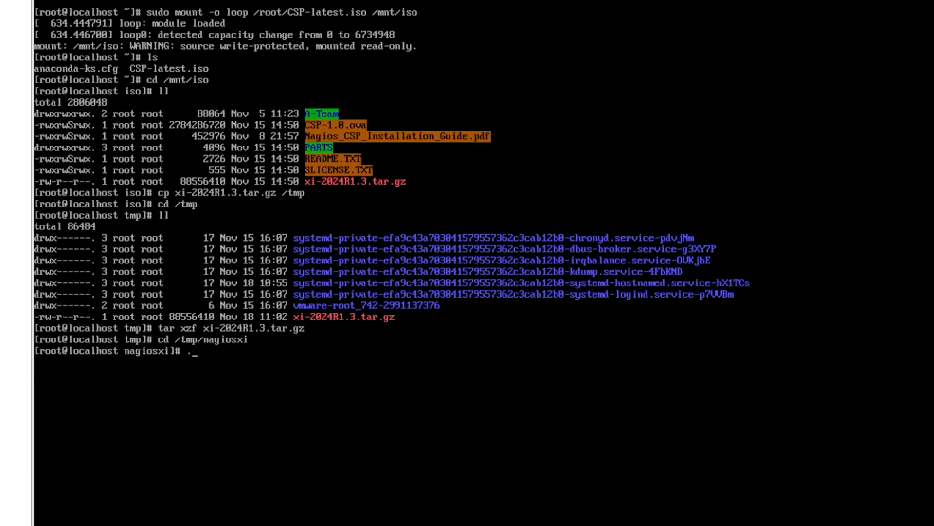
pyautogui.write('./f')
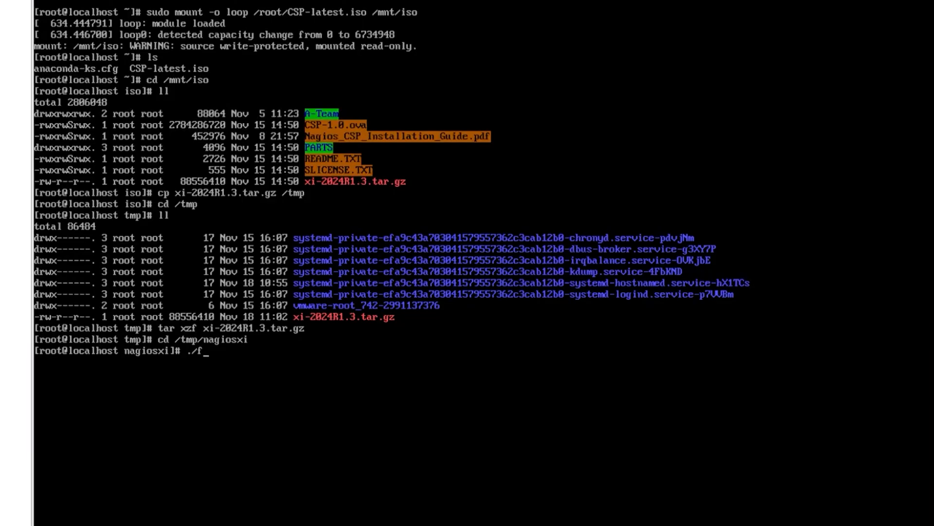
pyautogui.write('ullinst')
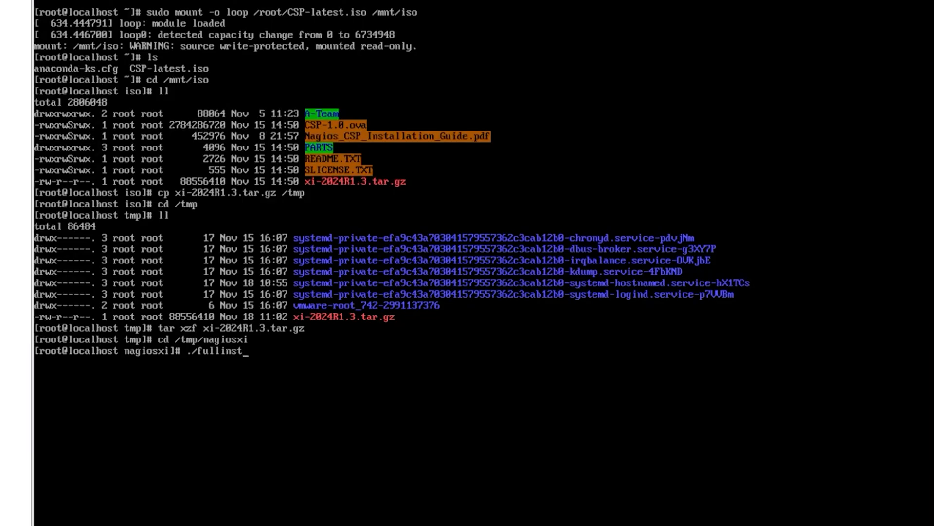
pyautogui.write('all')
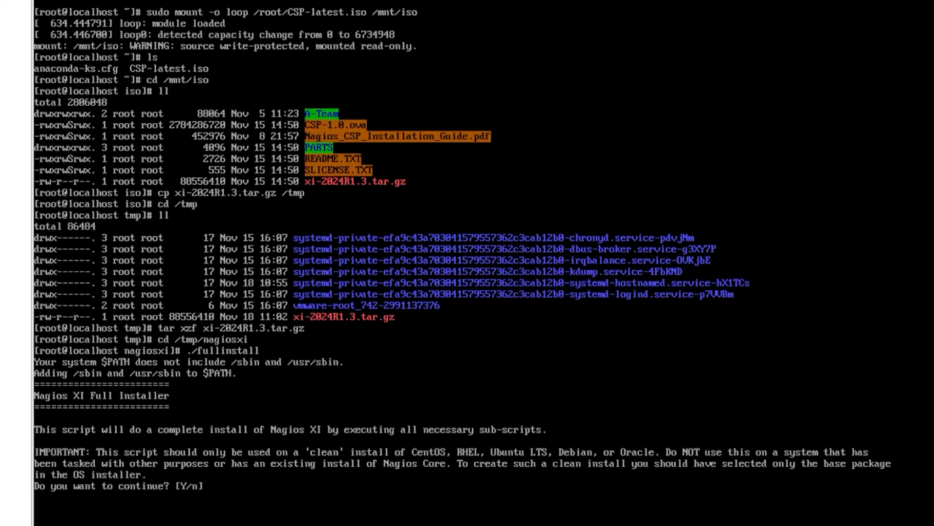
pyautogui.write('y')
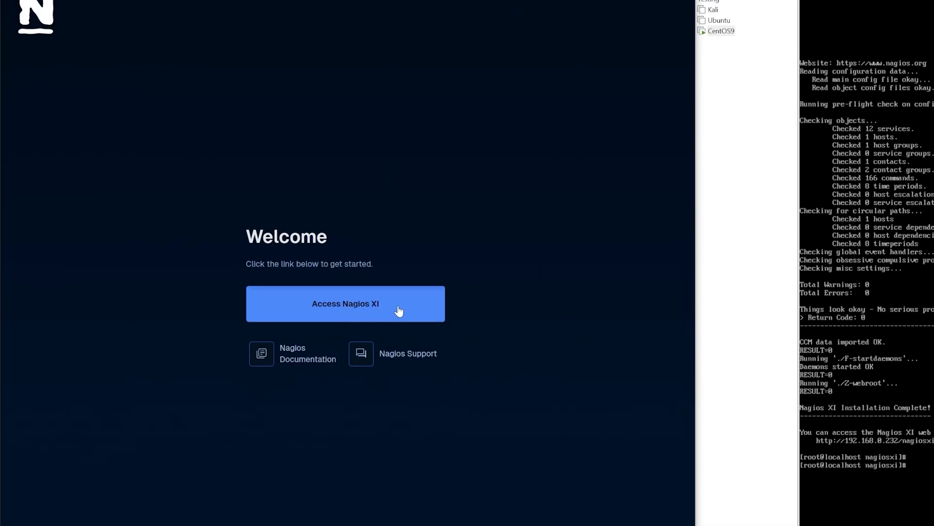
pyautogui.click(345, 303)
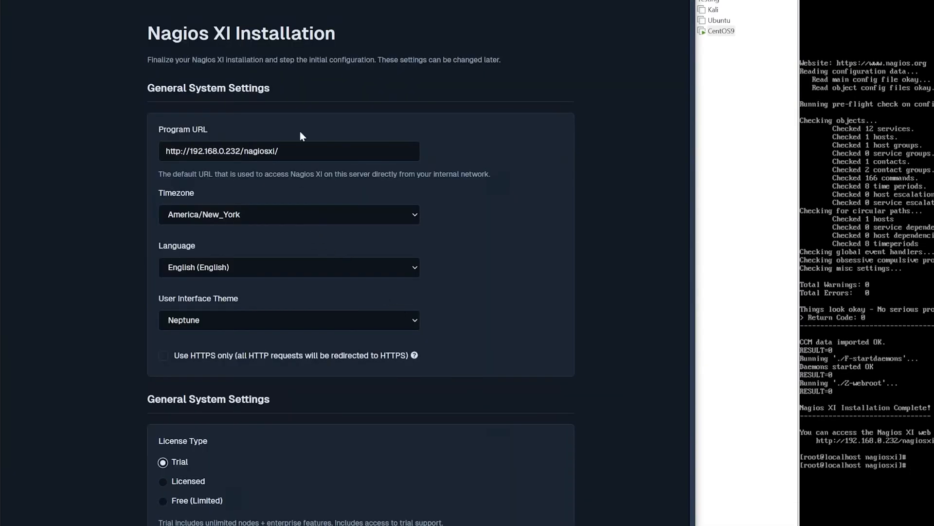
pyautogui.click(289, 151)
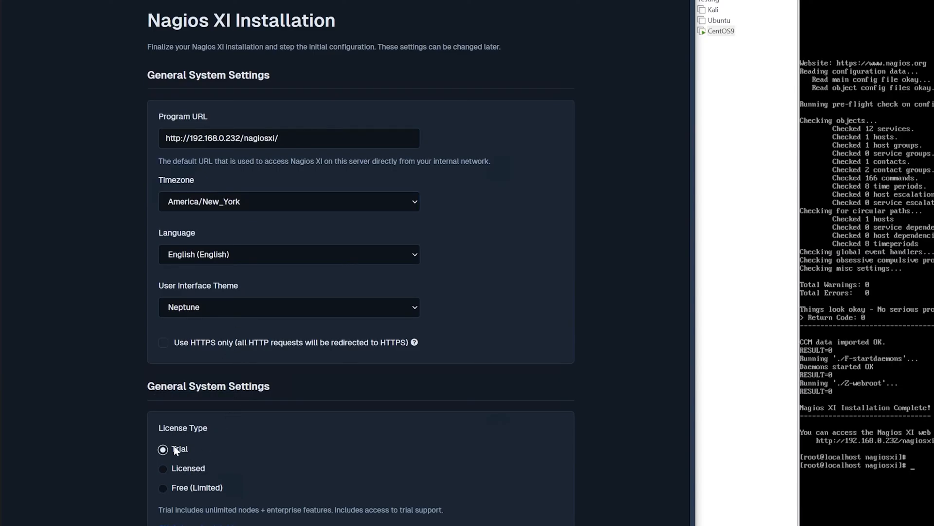
pyautogui.click(162, 467)
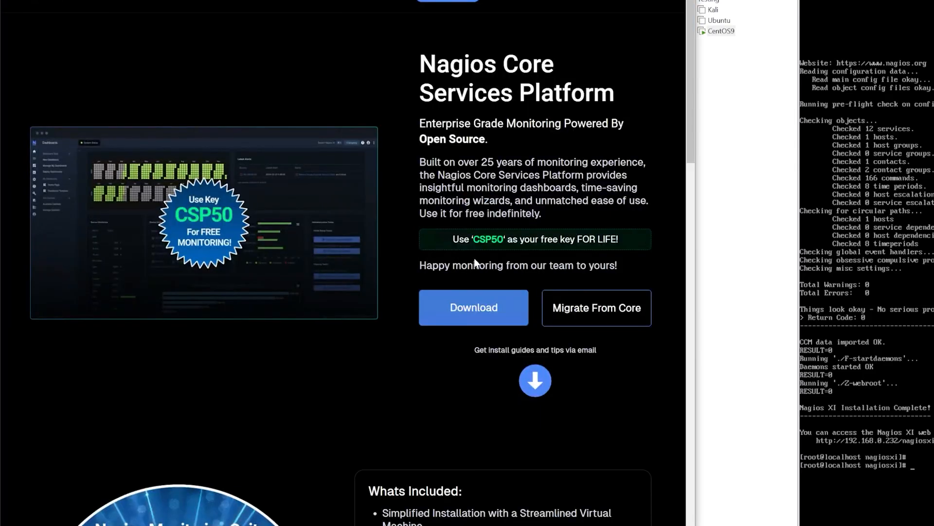
pyautogui.doubleClick(488, 239)
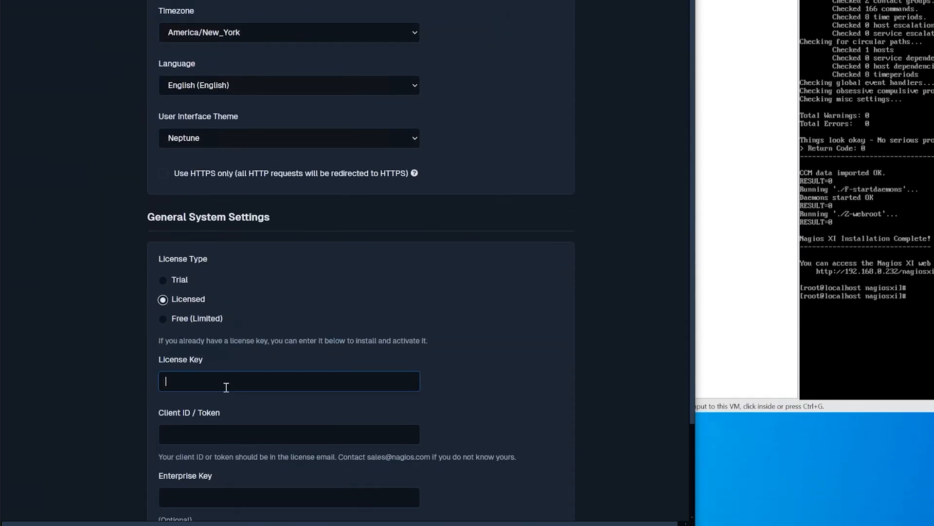
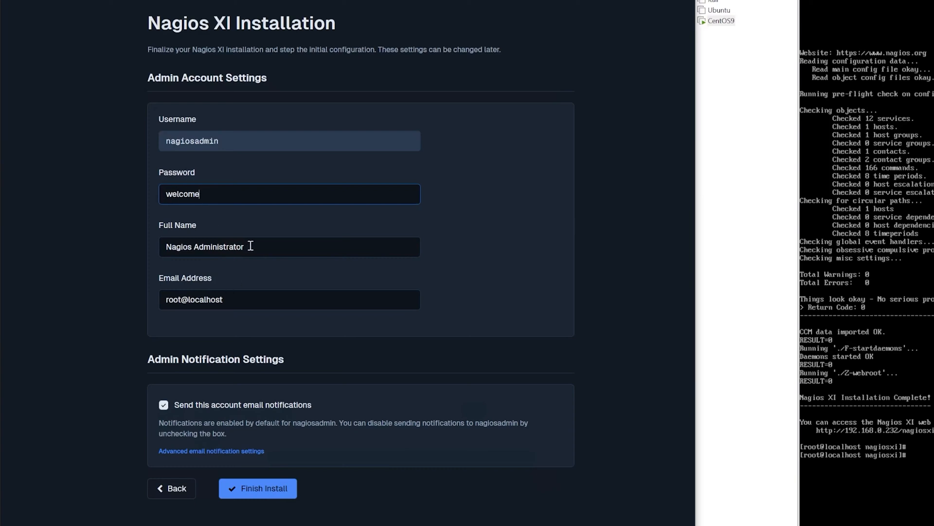
pyautogui.doubleClick(204, 247)
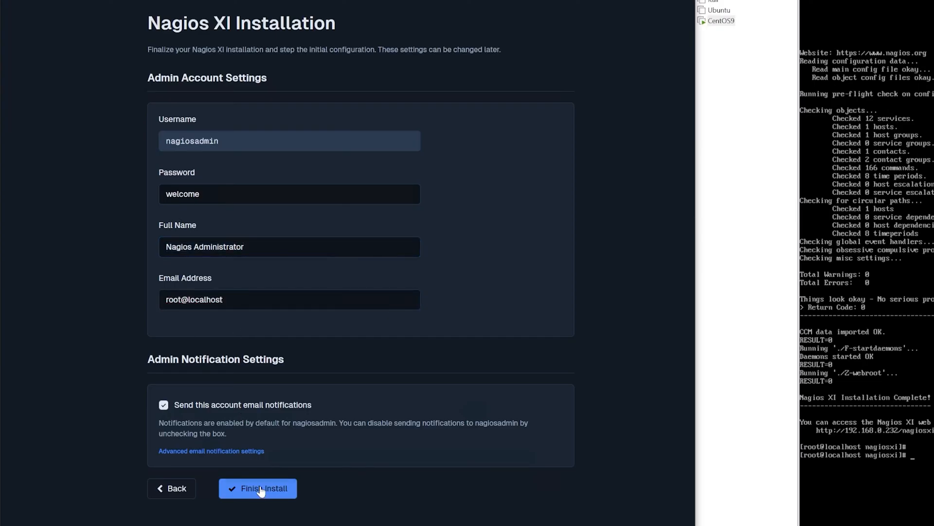
pyautogui.click(257, 488)
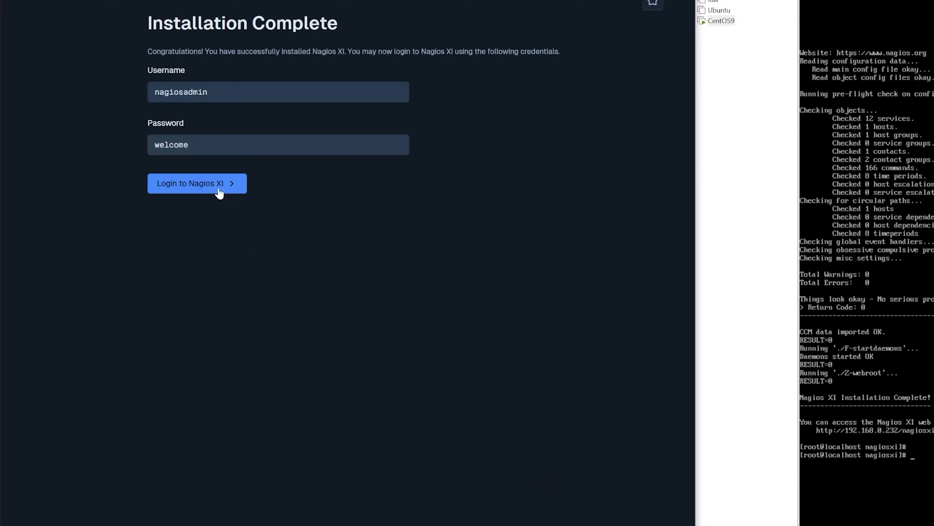
# Log in as nagiosadmin, then tick and submit the license agreement.
pyautogui.click(197, 183)
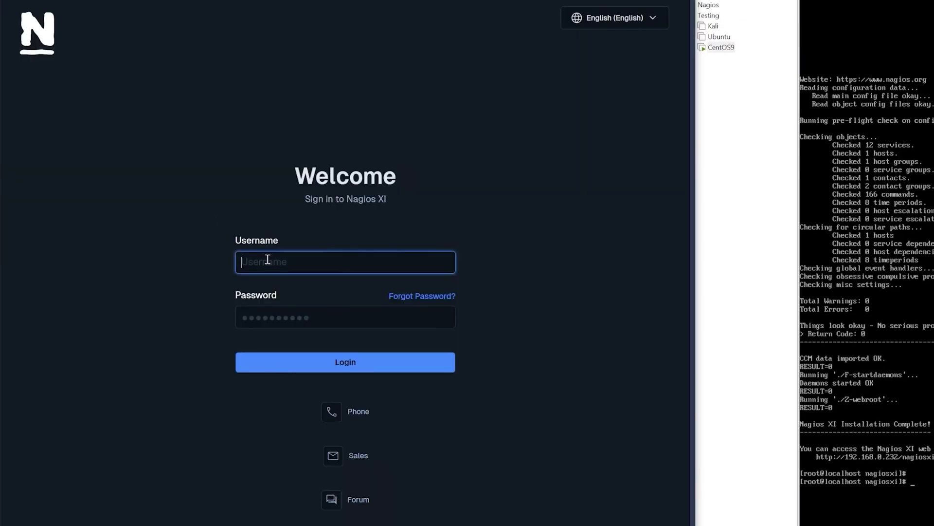
pyautogui.write('nagiosadmin')
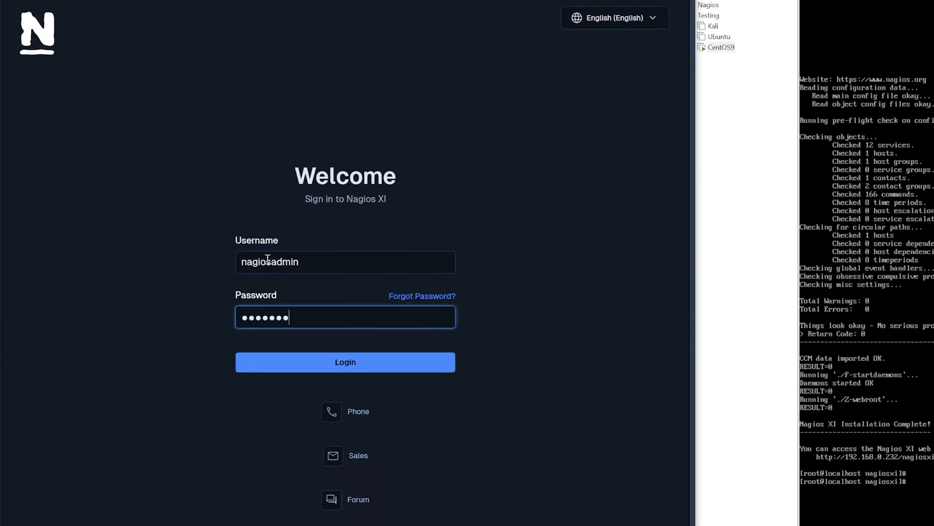
pyautogui.click(345, 361)
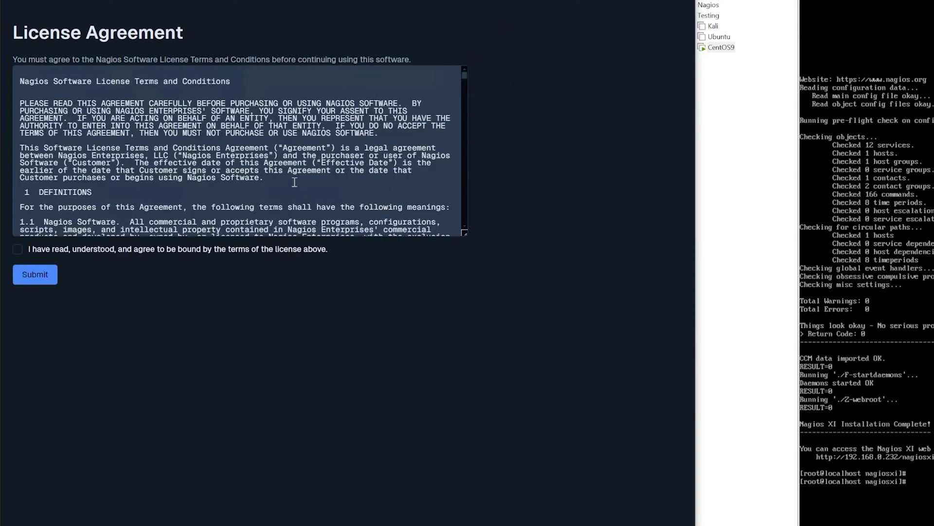
pyautogui.scroll(-3)
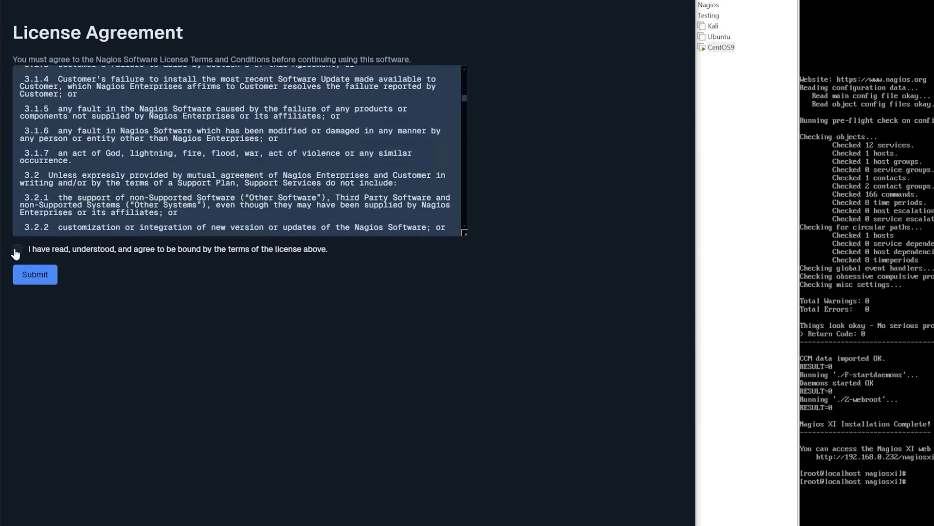
pyautogui.click(18, 250)
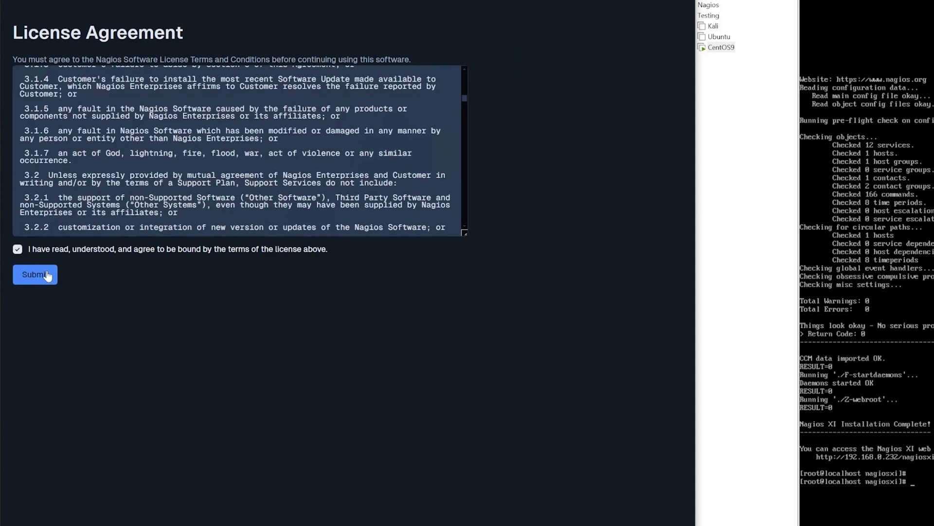
pyautogui.click(35, 274)
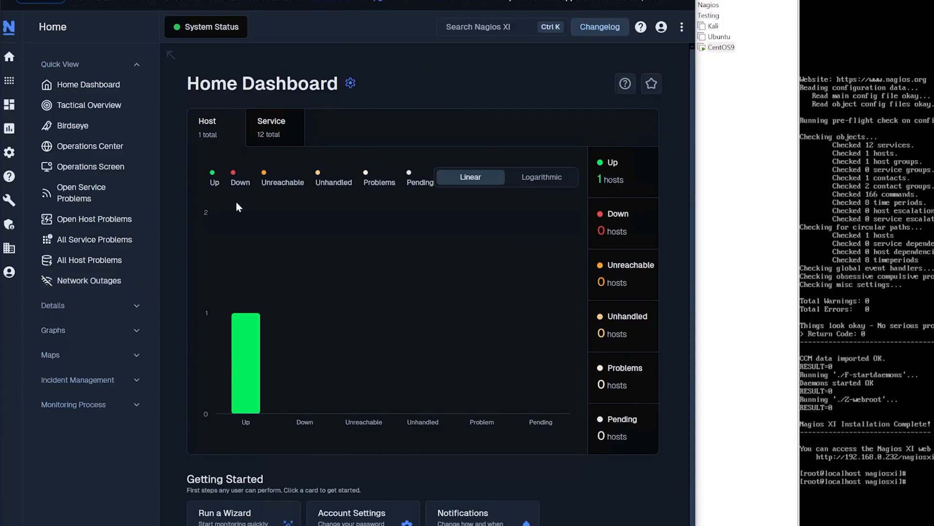
pyautogui.moveTo(504, 156)
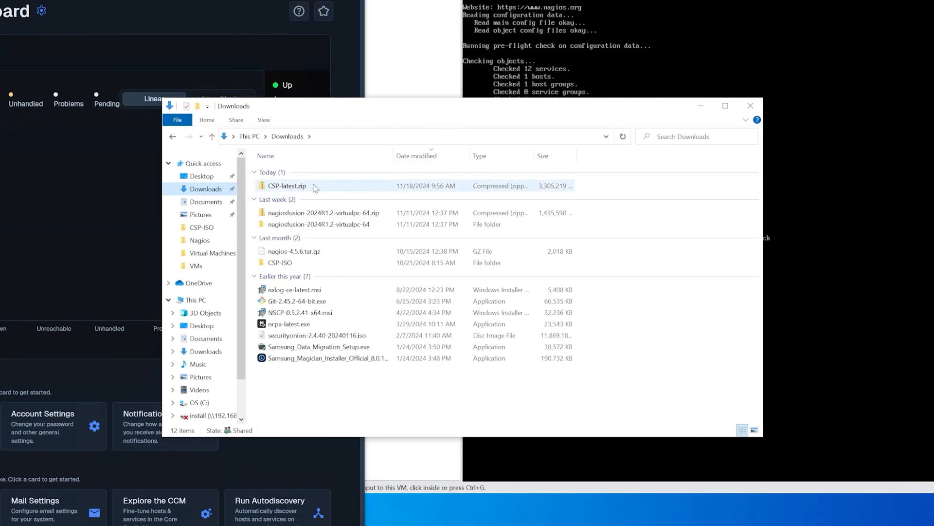
# Extract CSP-latest.zip into a CSP-latest folder with Extract All.
pyautogui.click(287, 185)
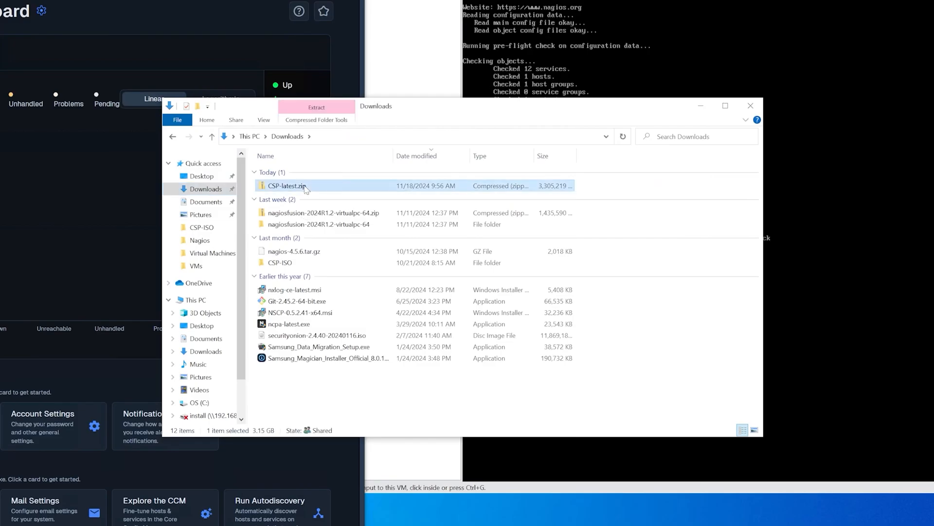
pyautogui.rightClick(287, 186)
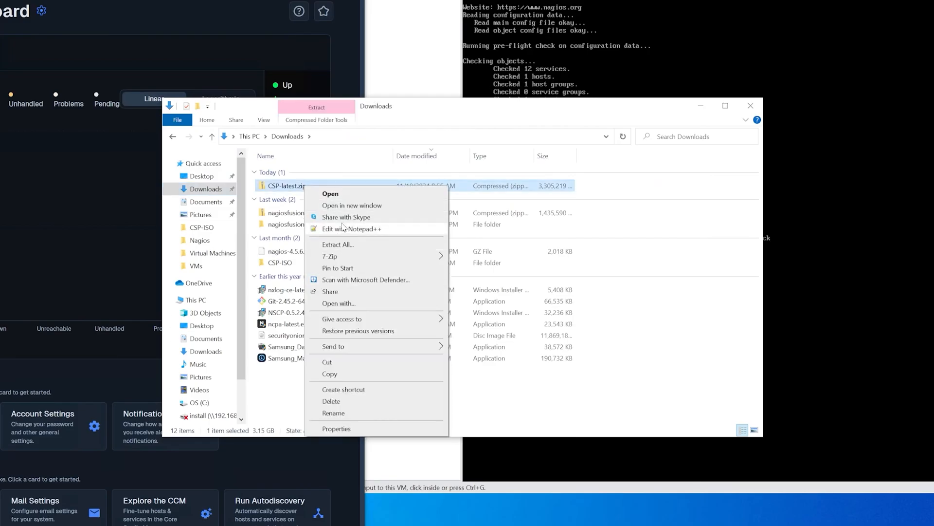
pyautogui.click(342, 238)
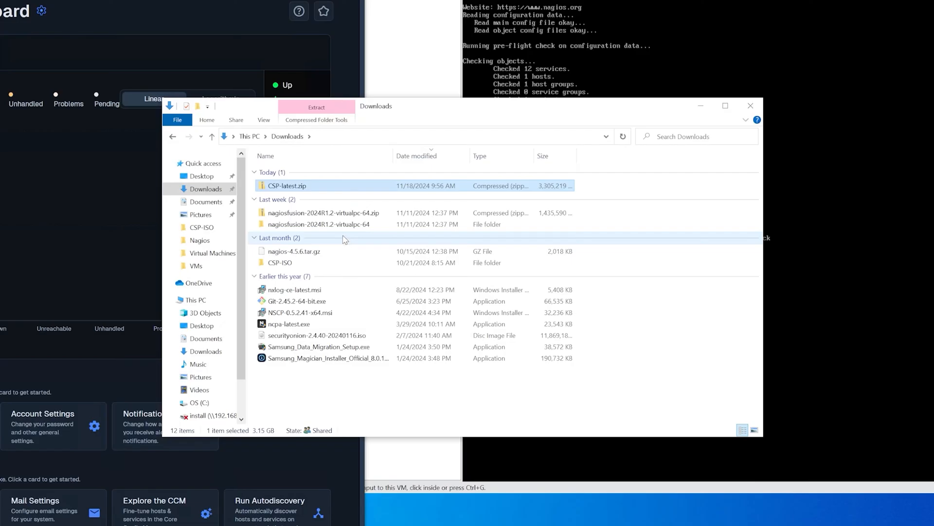
pyautogui.click(316, 107)
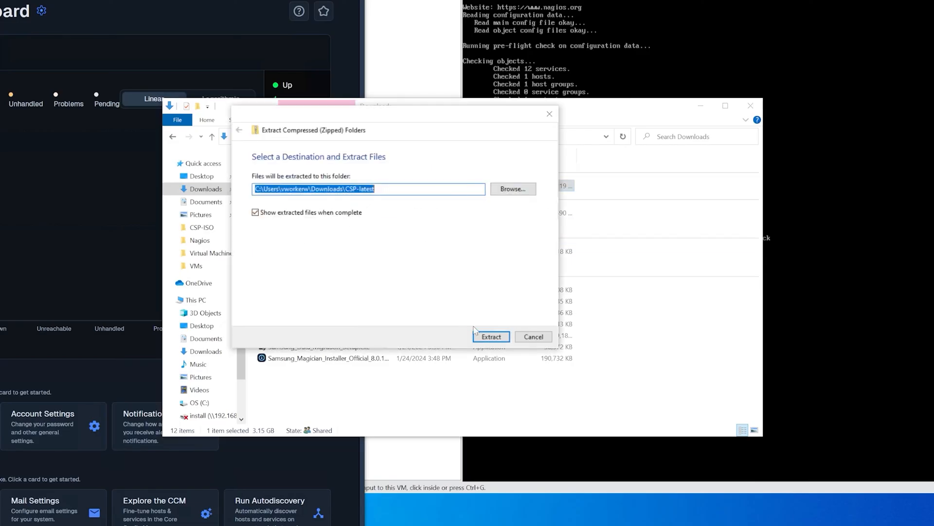
pyautogui.click(491, 336)
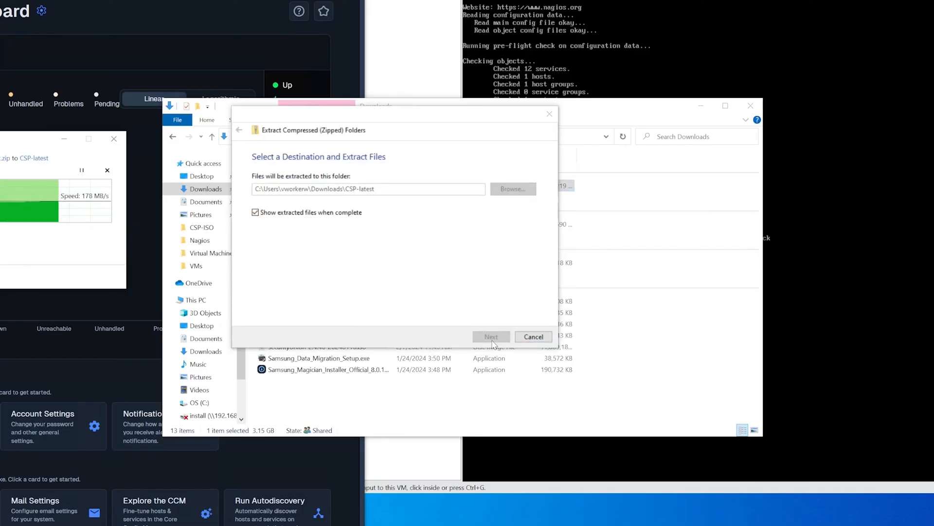
pyautogui.click(492, 337)
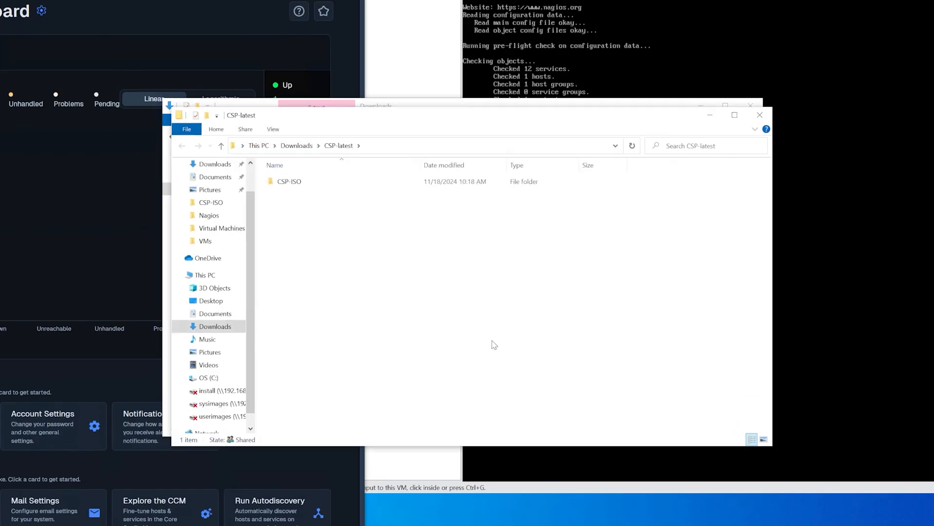
# Open CSP-ISO, browse PARTS, return and select CSP-1.0.ova.
pyautogui.click(290, 181)
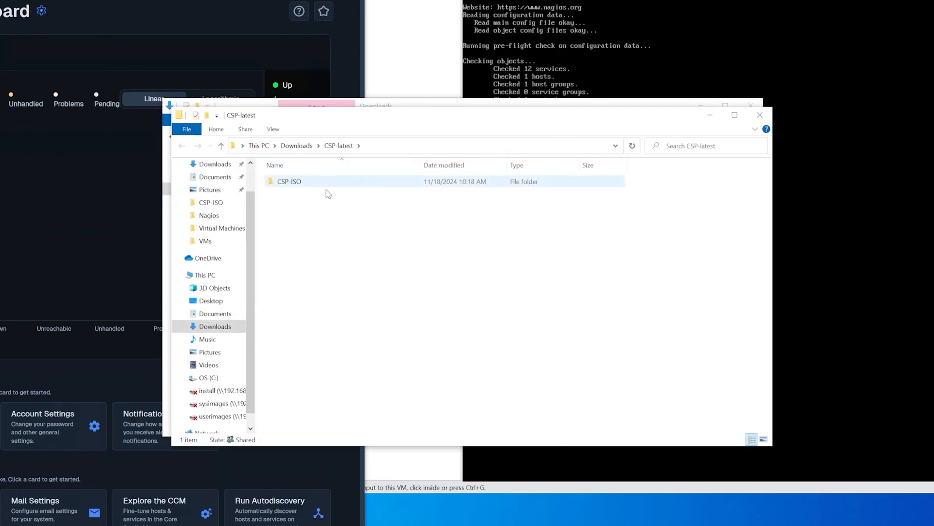
pyautogui.doubleClick(289, 181)
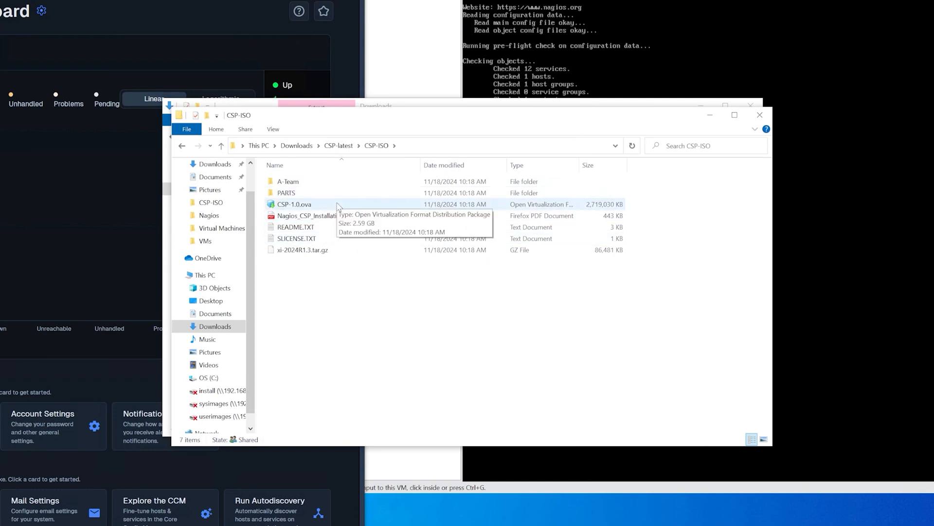
pyautogui.click(287, 193)
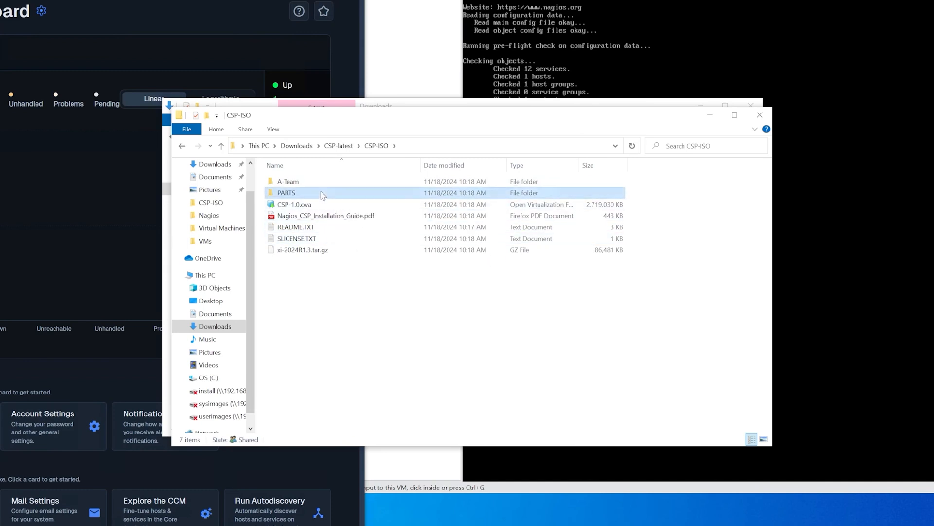
pyautogui.doubleClick(286, 192)
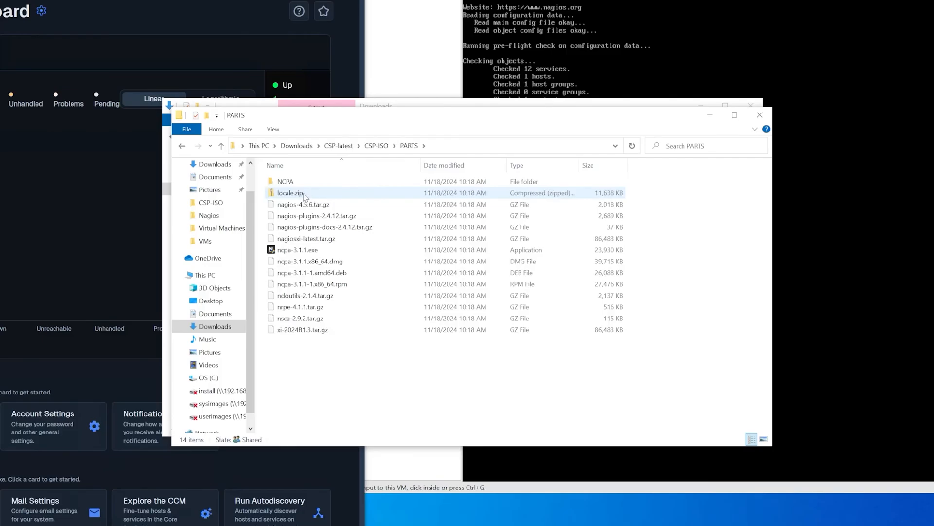
pyautogui.click(302, 329)
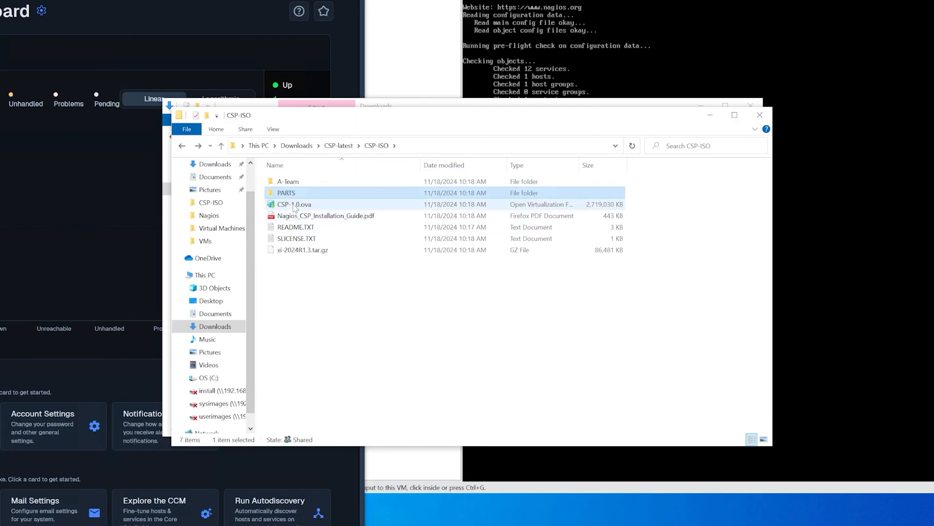
pyautogui.click(294, 204)
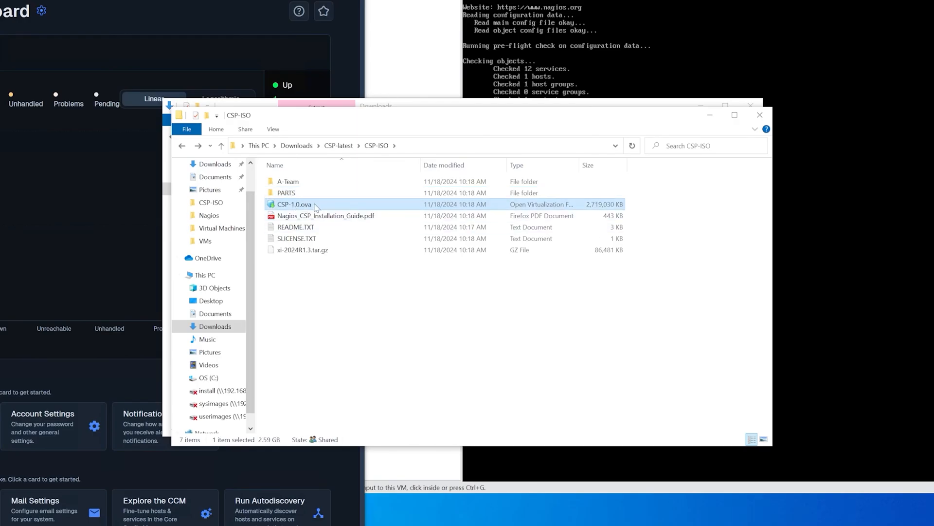
pyautogui.moveTo(409, 37)
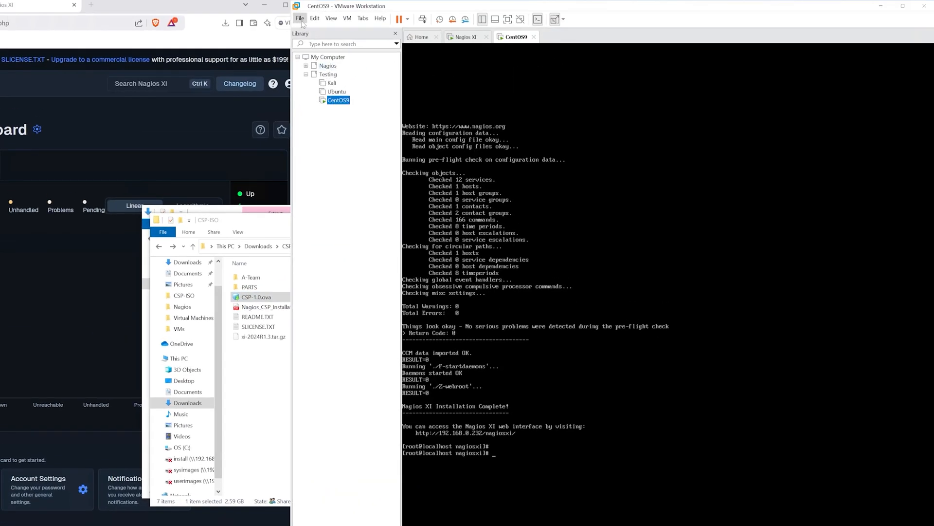
# Open CSP-1.0.ova from Downloads\CSP-latest\CSP-ISO through File > Open.
pyautogui.click(300, 18)
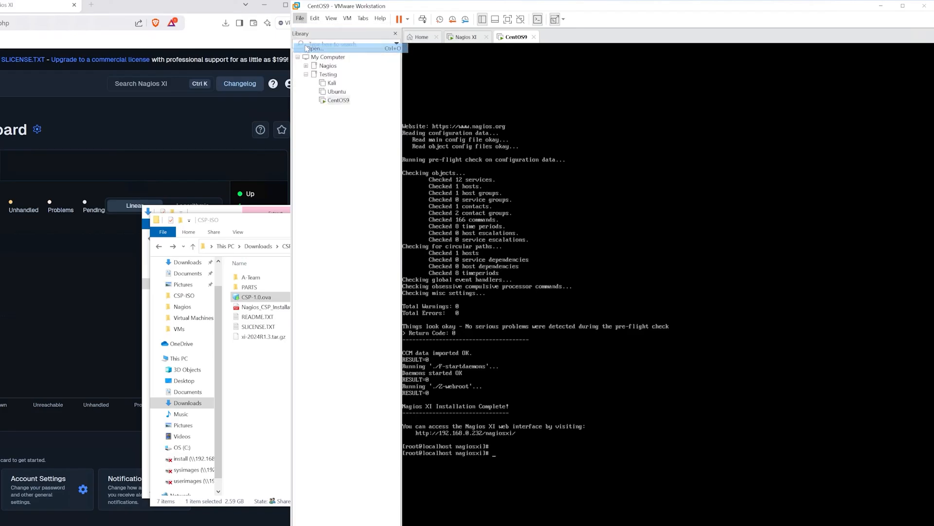
pyautogui.click(315, 48)
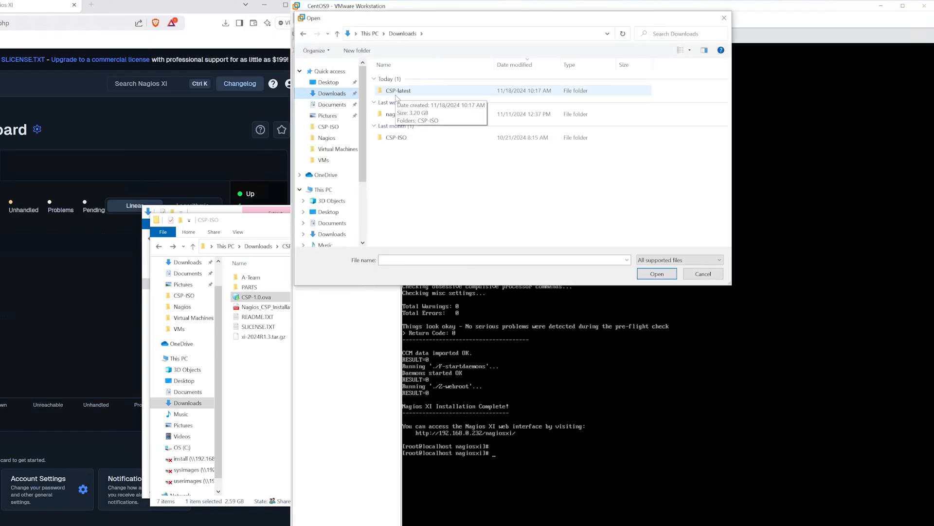
pyautogui.doubleClick(399, 90)
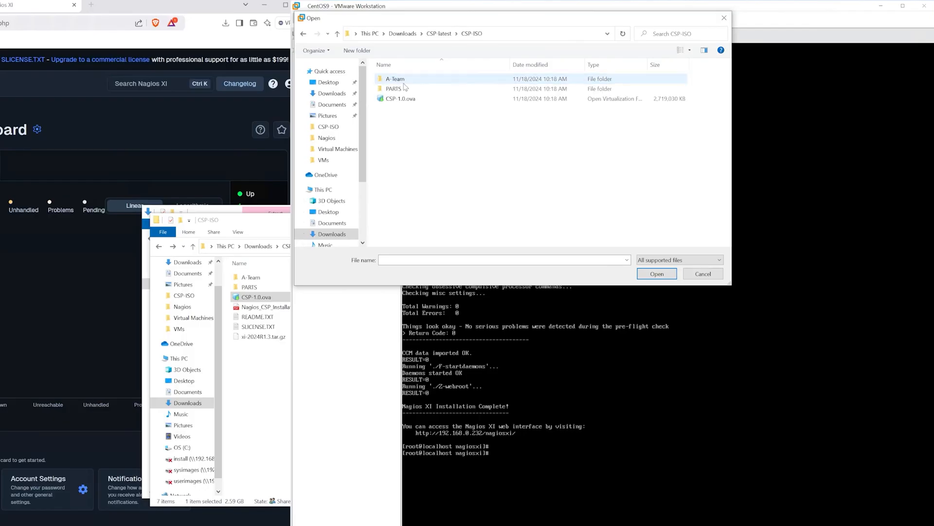
pyautogui.click(400, 99)
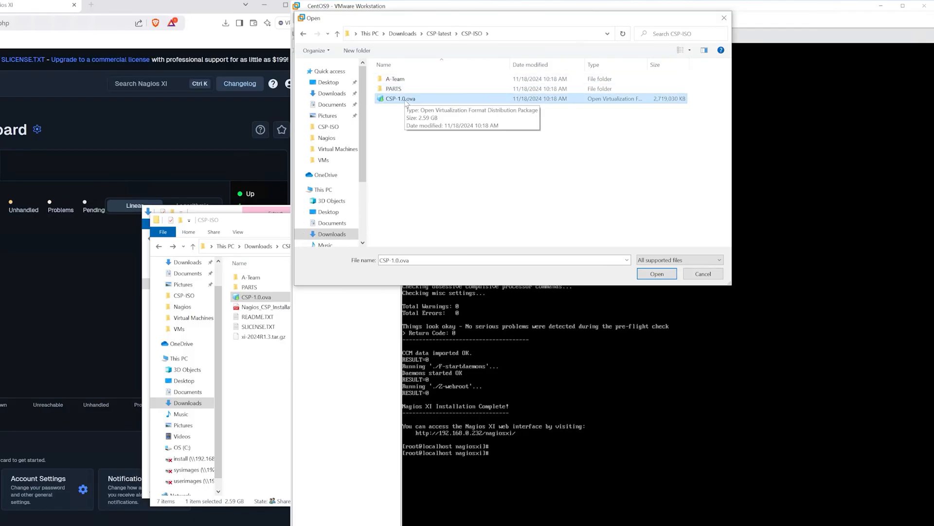
pyautogui.moveTo(466, 114)
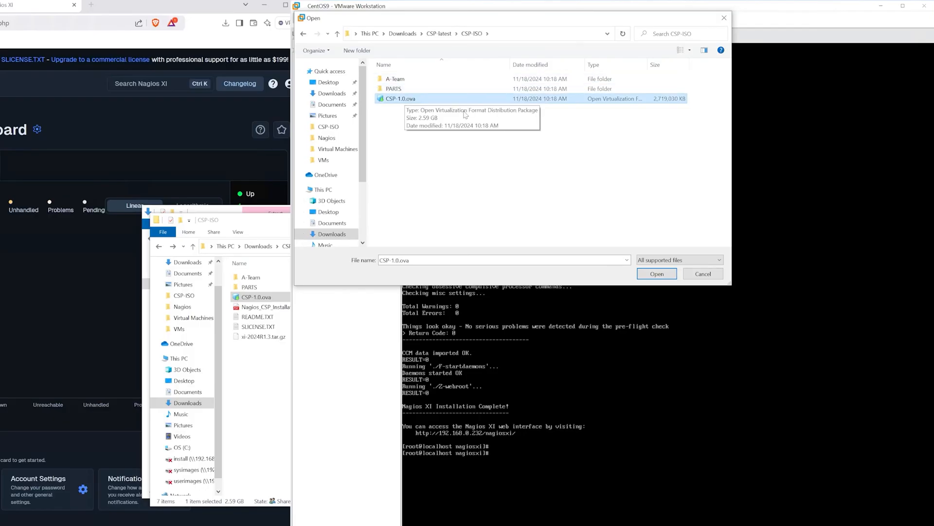
pyautogui.click(702, 273)
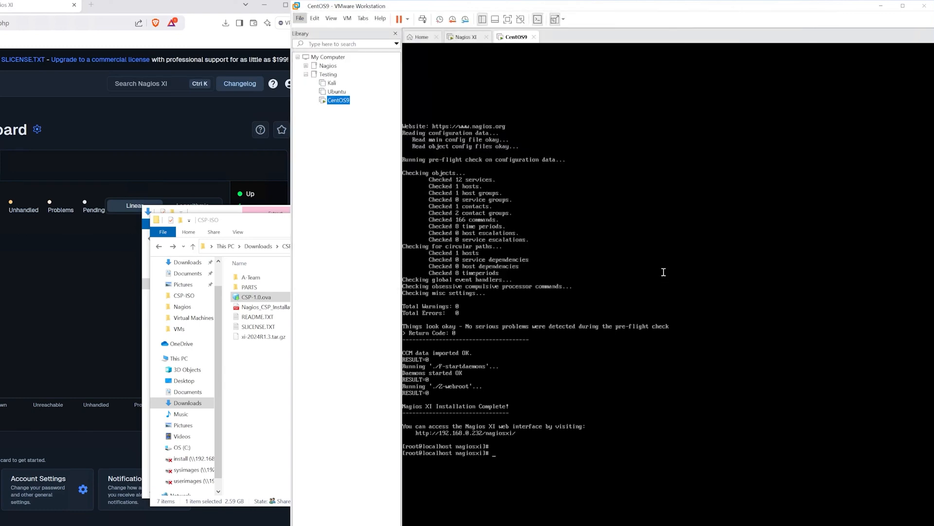
# Import the CSP OVA as a VM named 'CSP test XI' at the default storage path.
pyautogui.doubleClick(257, 297)
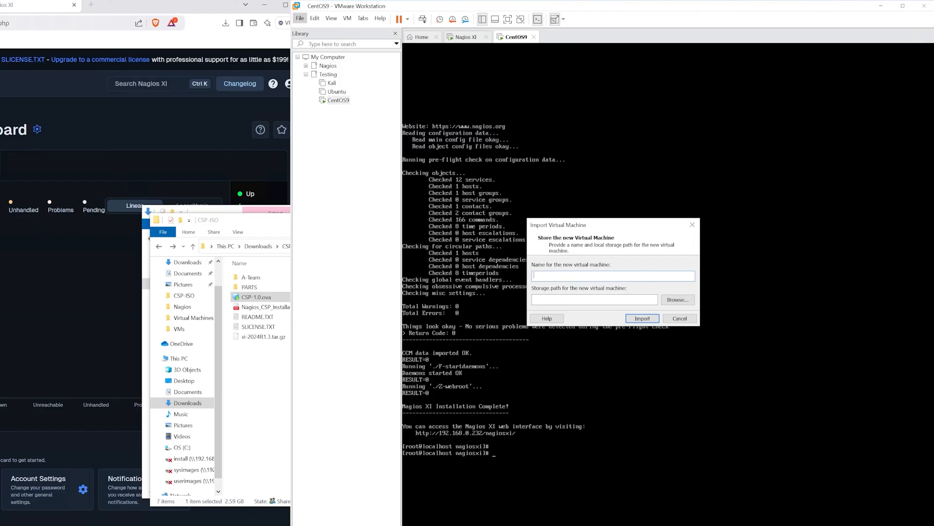
pyautogui.write('CSP test XI')
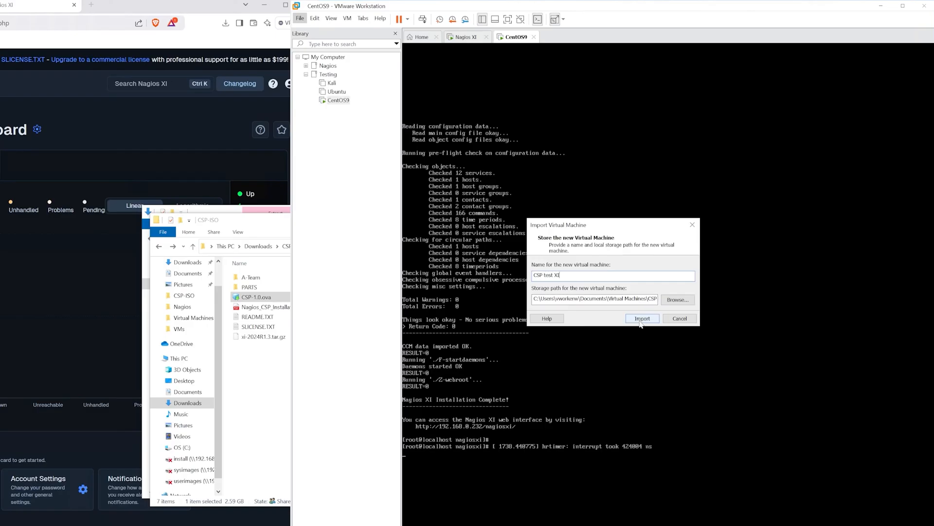
pyautogui.click(642, 318)
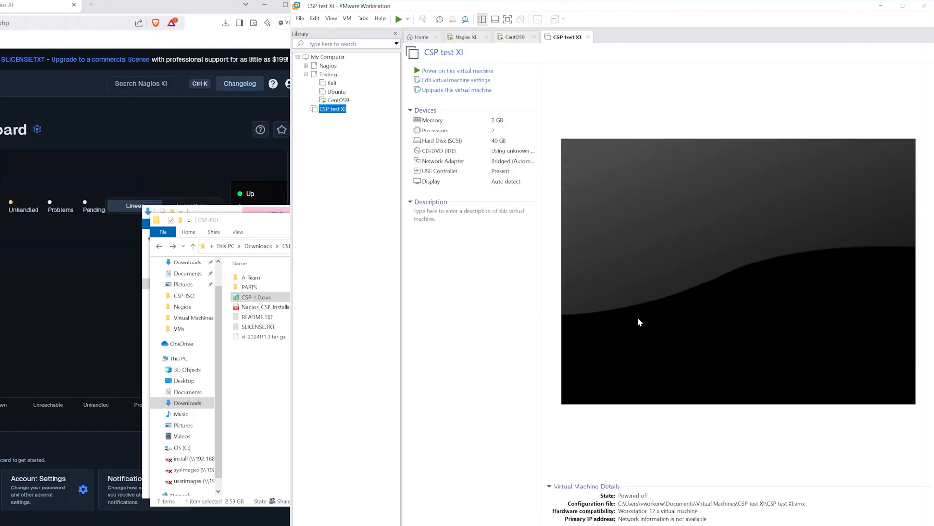
pyautogui.moveTo(514, 200)
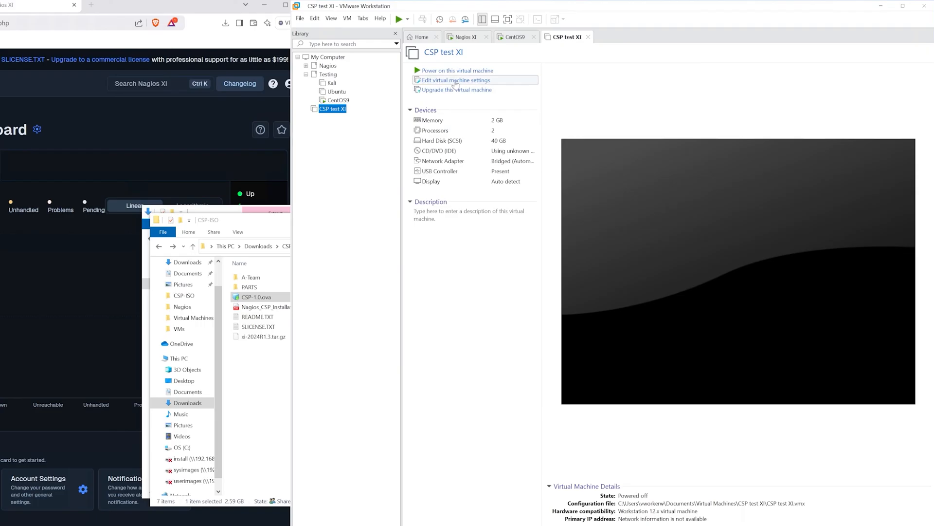
pyautogui.click(456, 80)
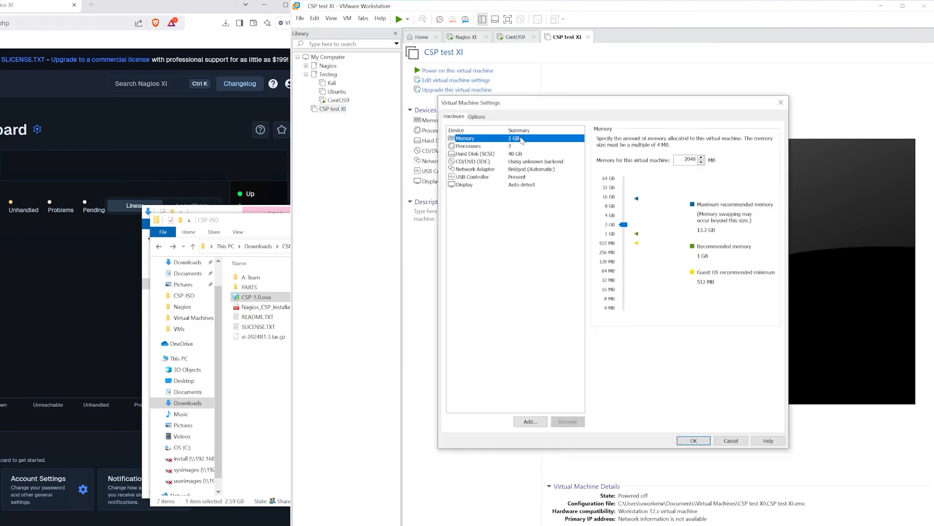
pyautogui.moveTo(541, 158)
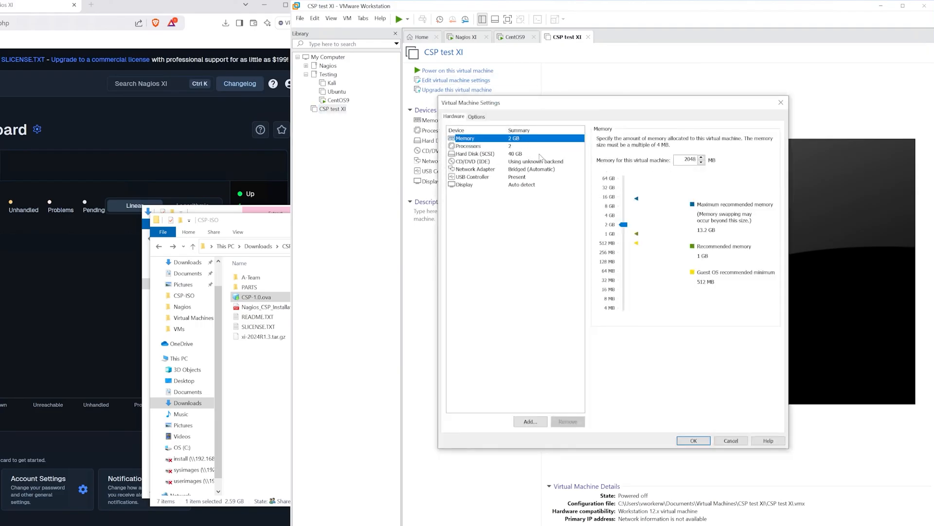
pyautogui.click(469, 146)
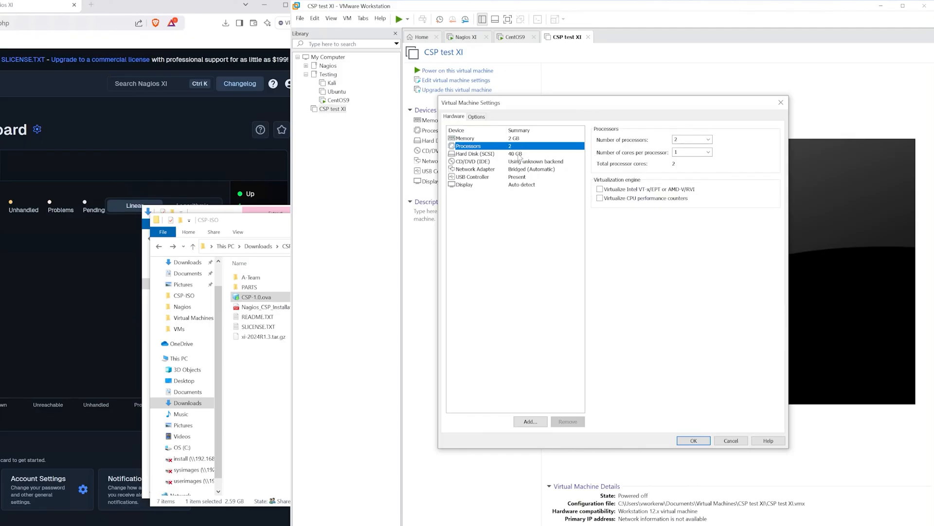
pyautogui.click(472, 154)
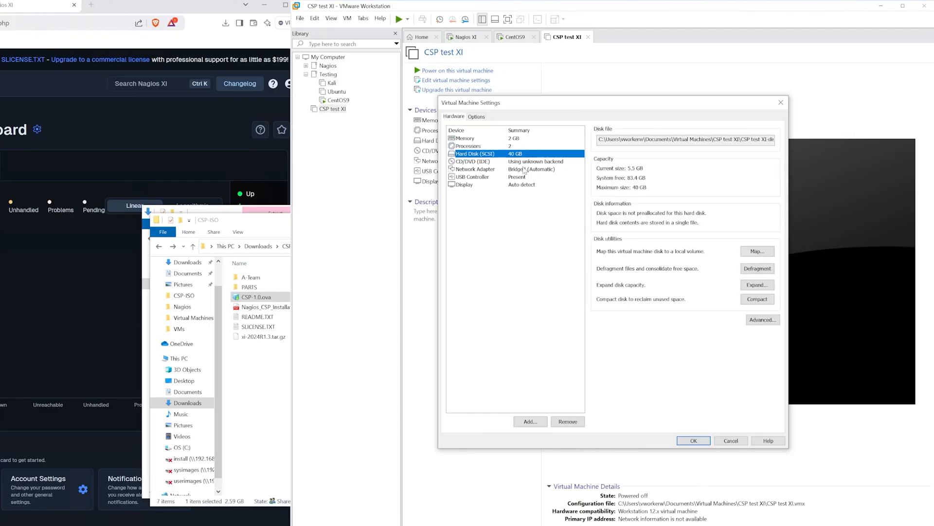
pyautogui.click(475, 169)
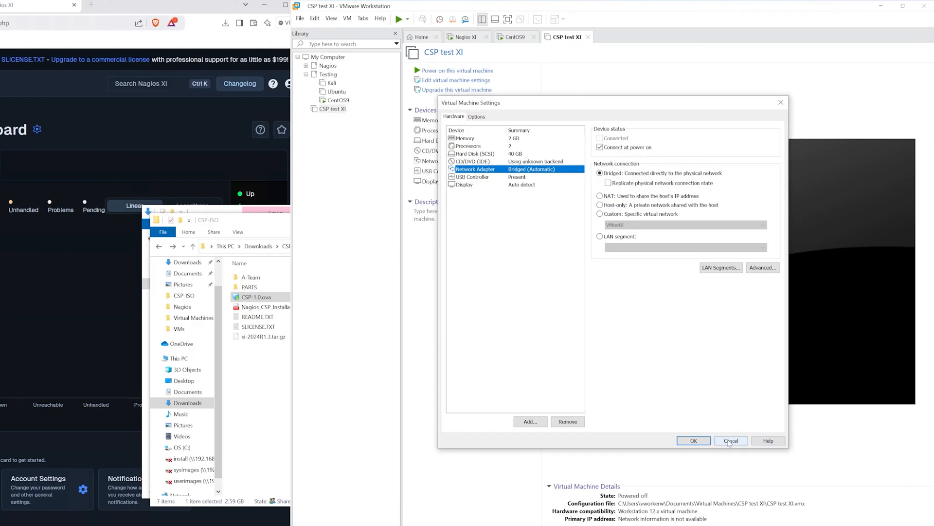
pyautogui.click(730, 441)
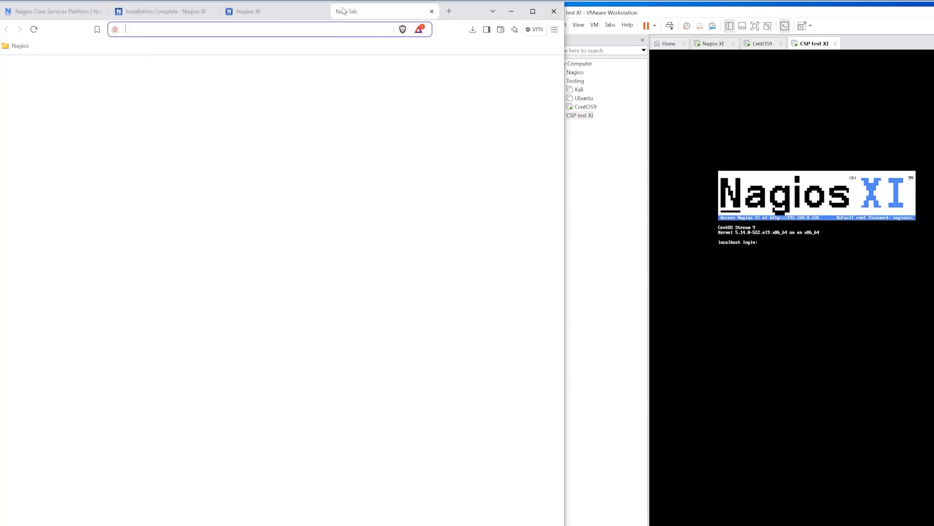
pyautogui.write('192.168.0.210')
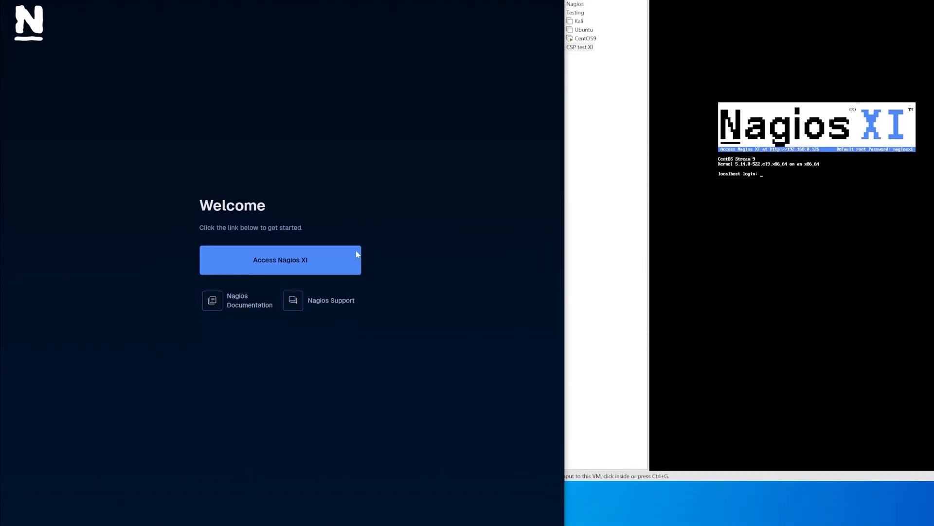
pyautogui.click(280, 260)
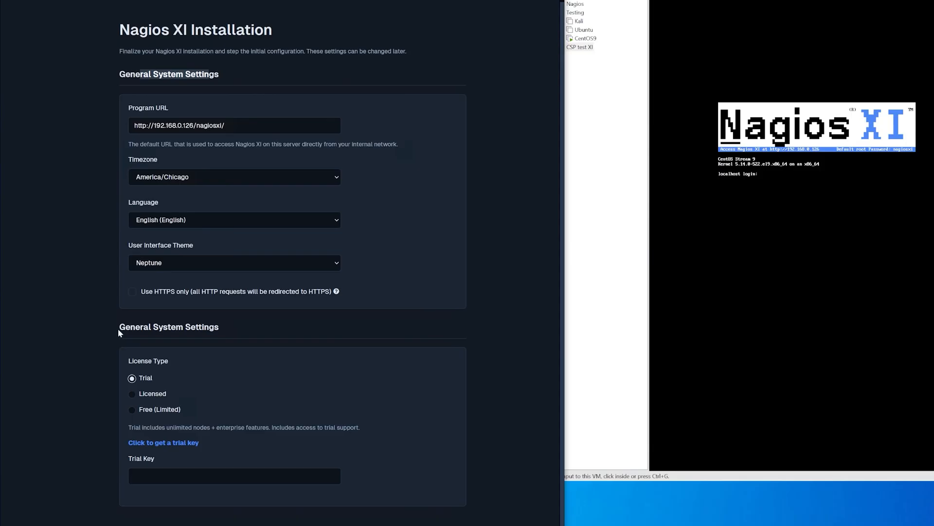
pyautogui.click(132, 393)
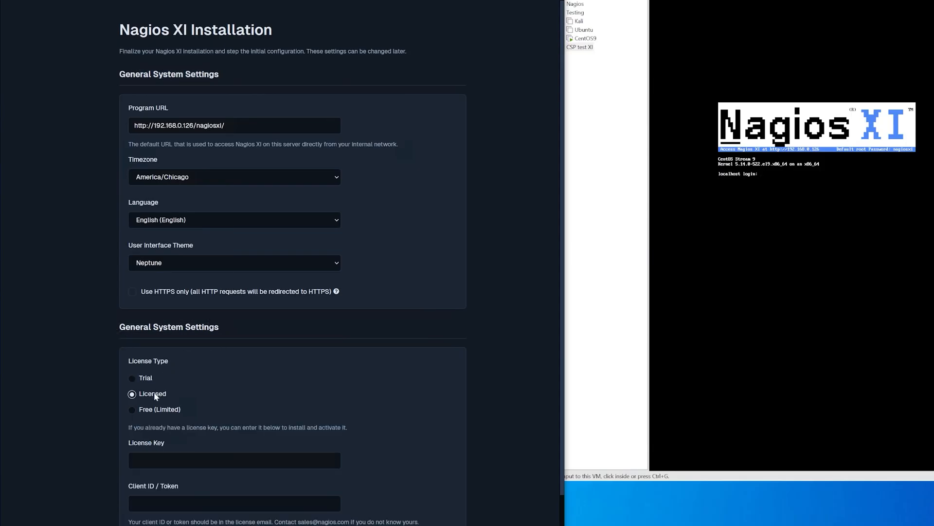
pyautogui.click(234, 460)
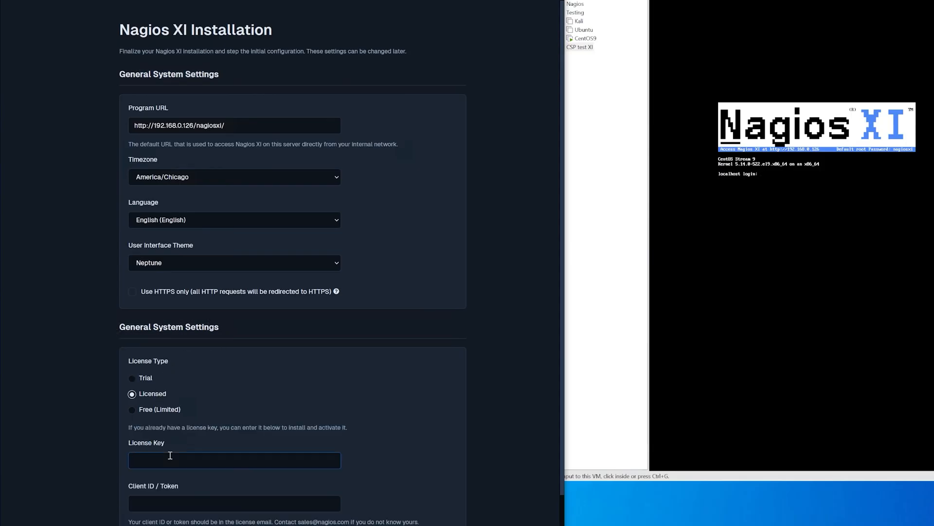
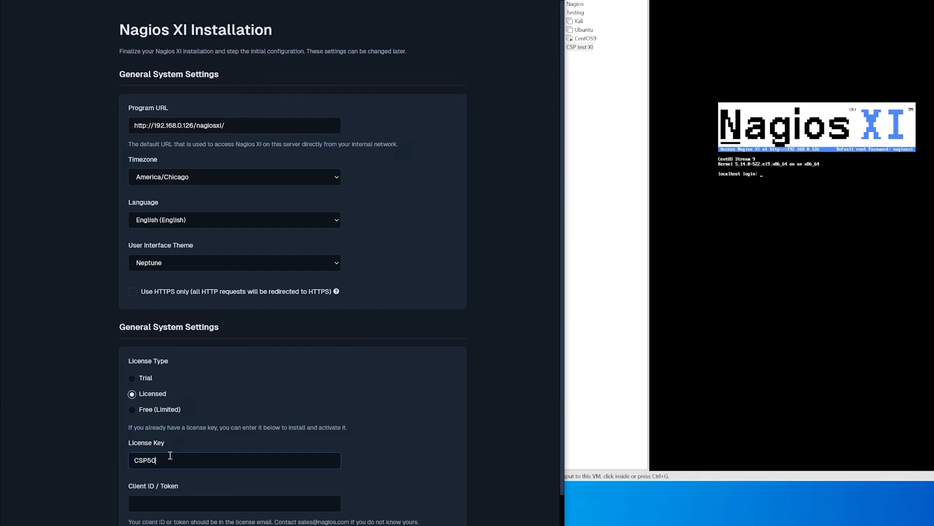
pyautogui.scroll(-3)
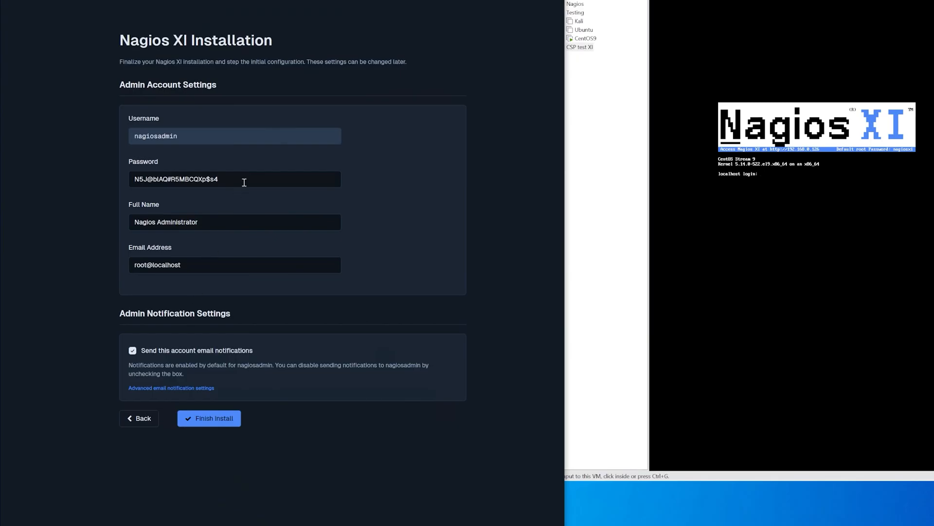
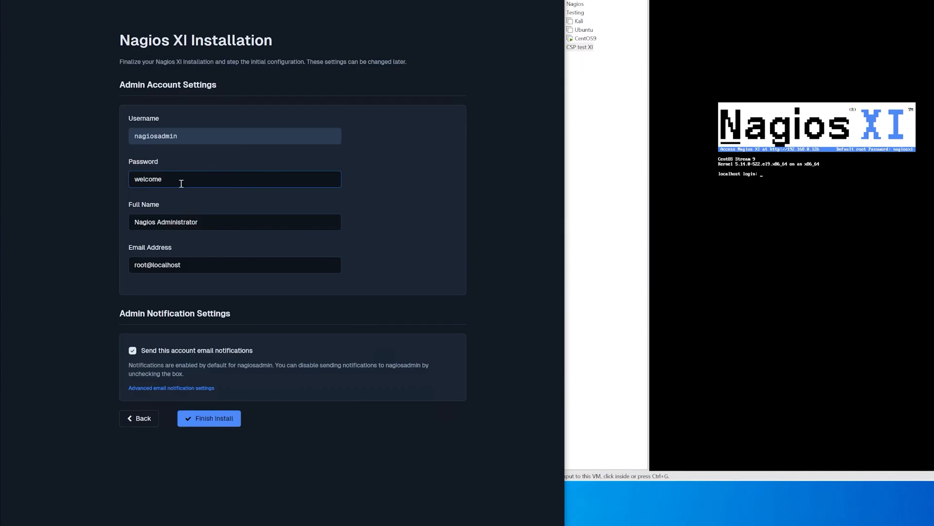
pyautogui.click(234, 222)
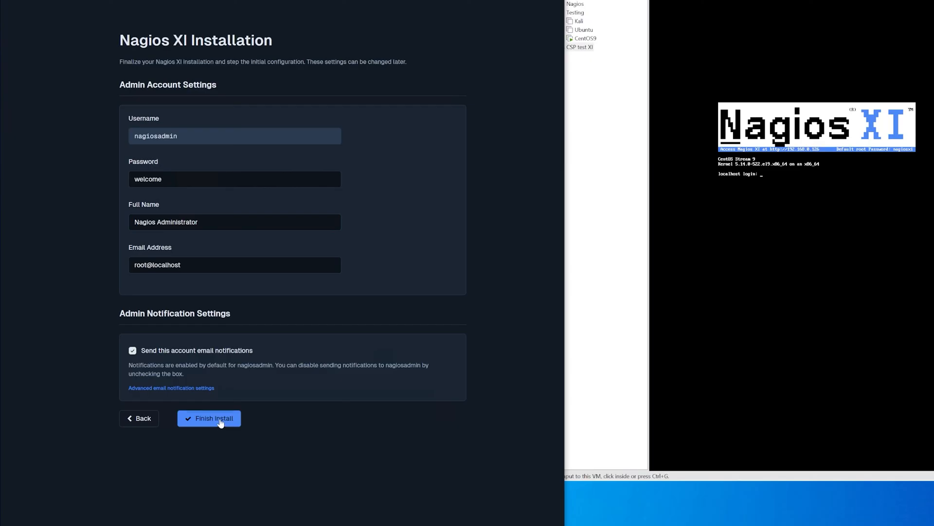
pyautogui.click(209, 417)
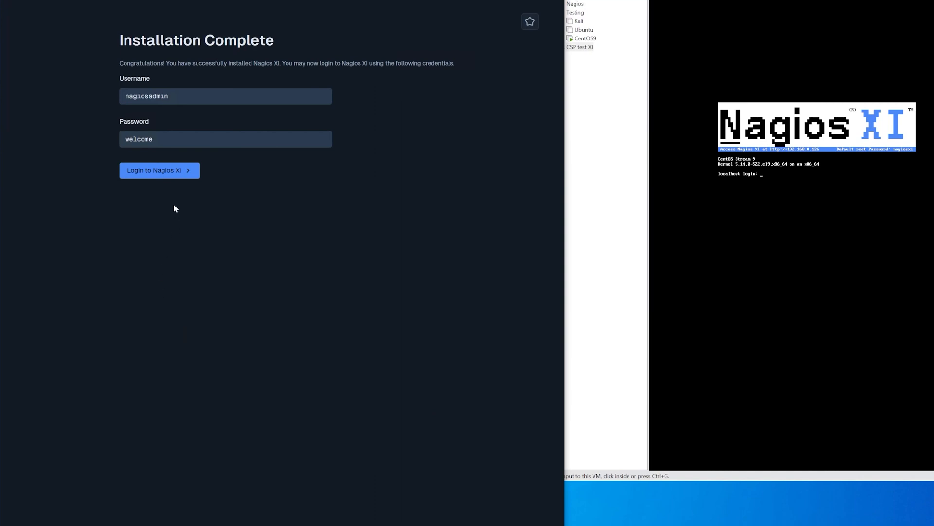
# Log in as nagiosadmin and accept the license agreement.
pyautogui.click(159, 169)
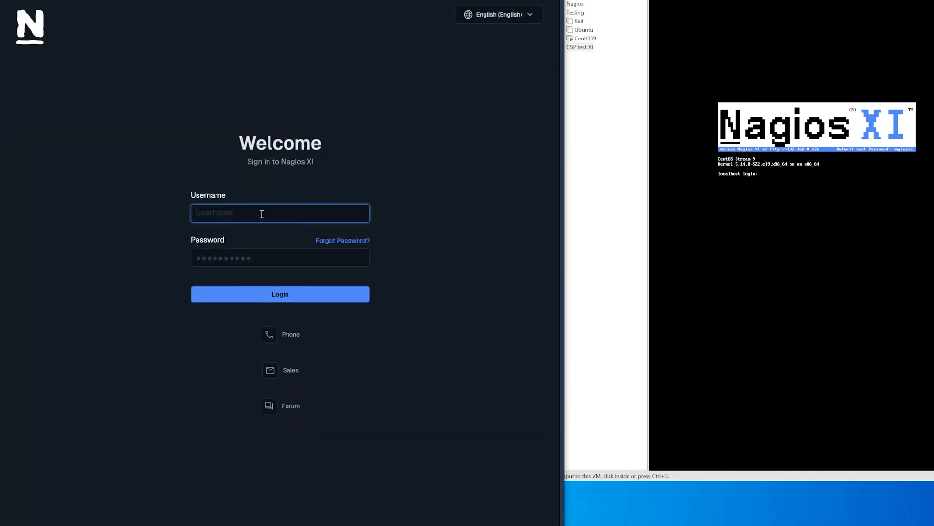
pyautogui.write('nagiosadmin')
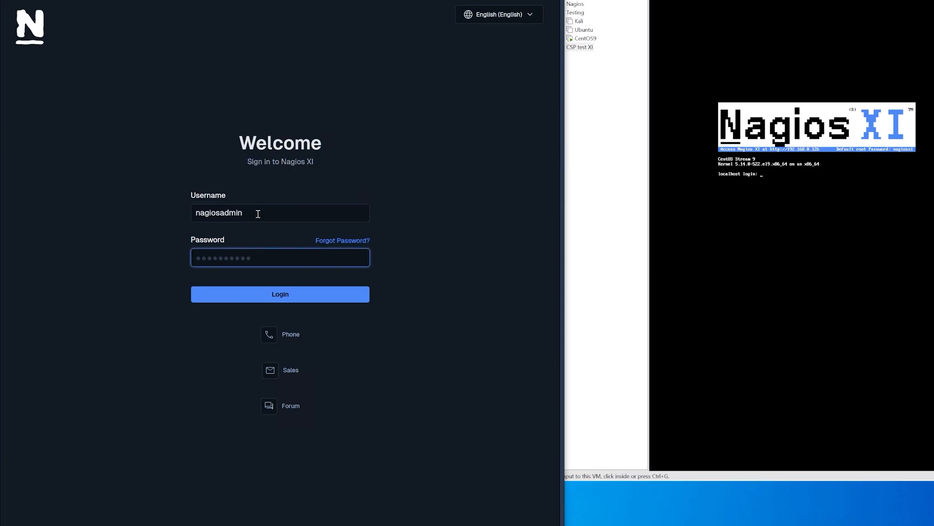
pyautogui.click(279, 294)
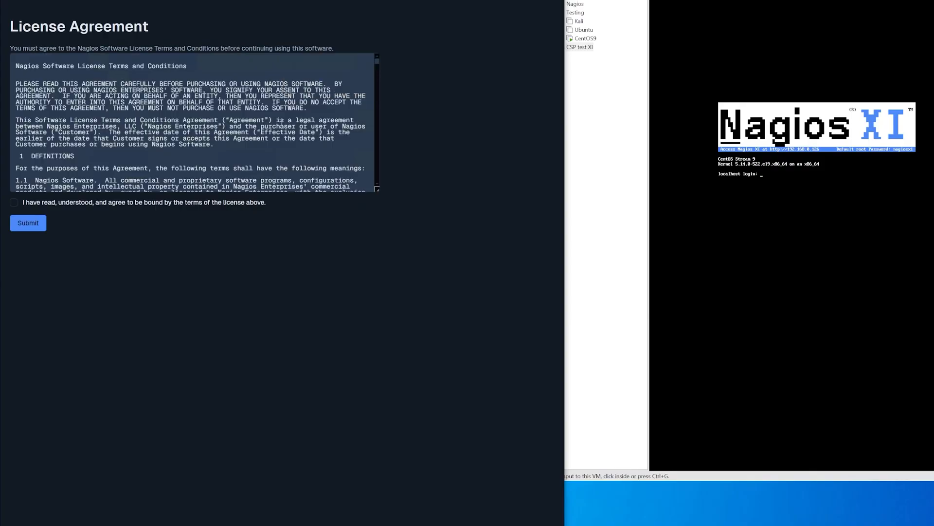
pyautogui.scroll(-3)
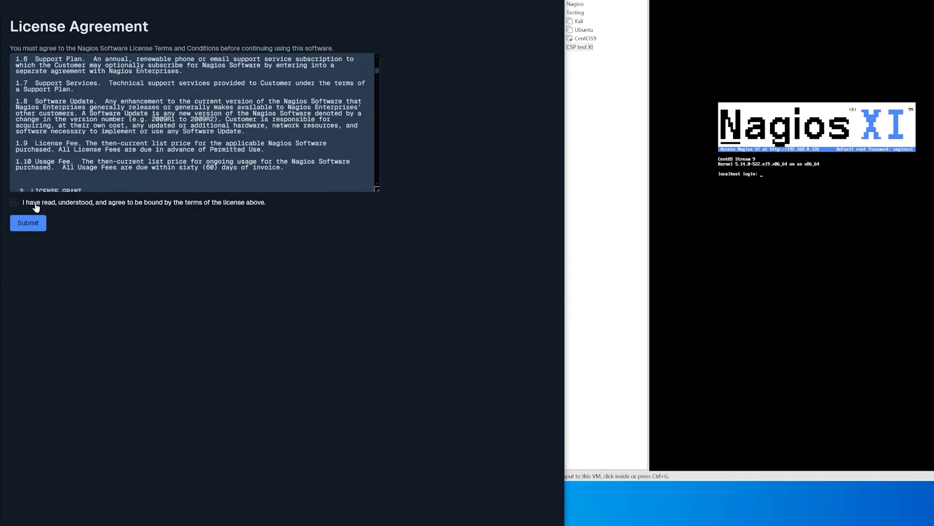
pyautogui.click(27, 222)
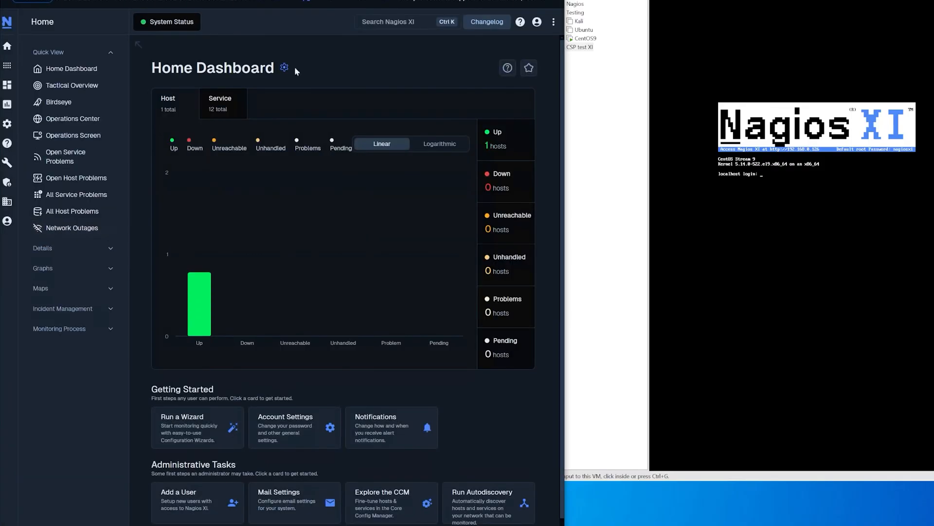